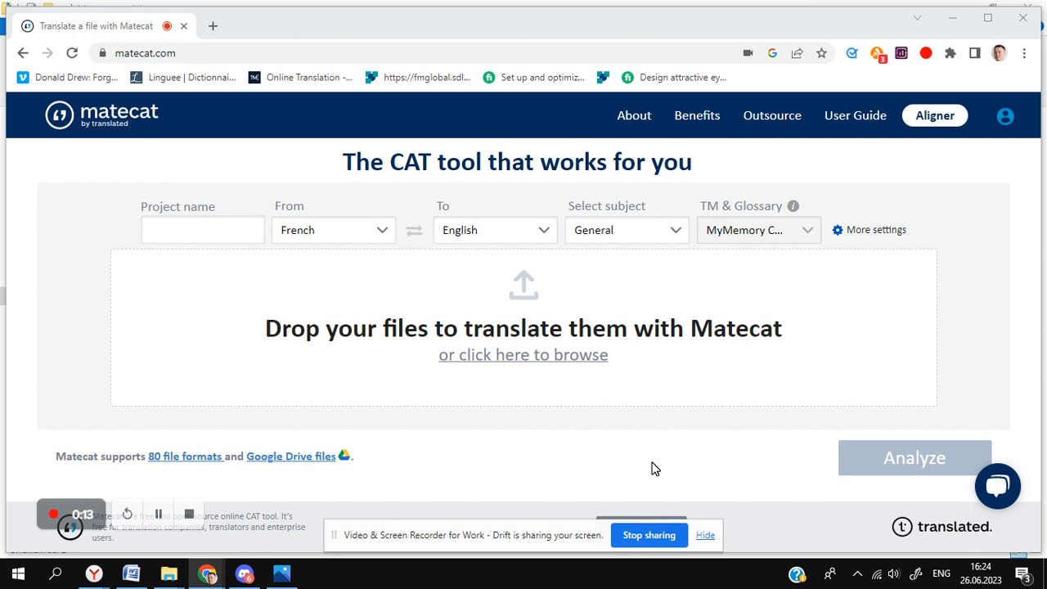
{"action": "mouse_move", "coordinate": [94, 237]}
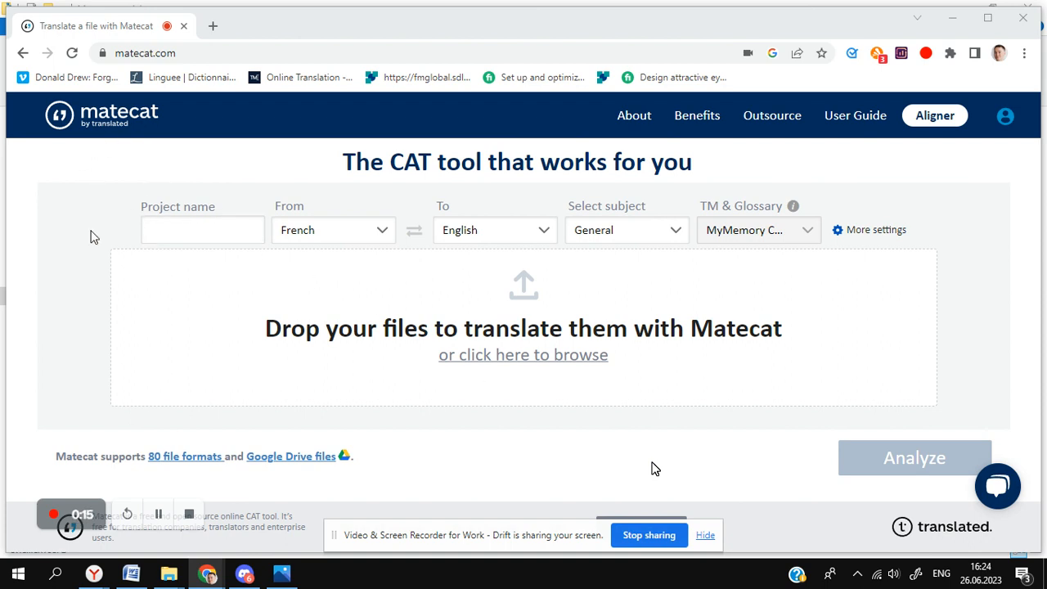
{"action": "mouse_move", "coordinate": [493, 272]}
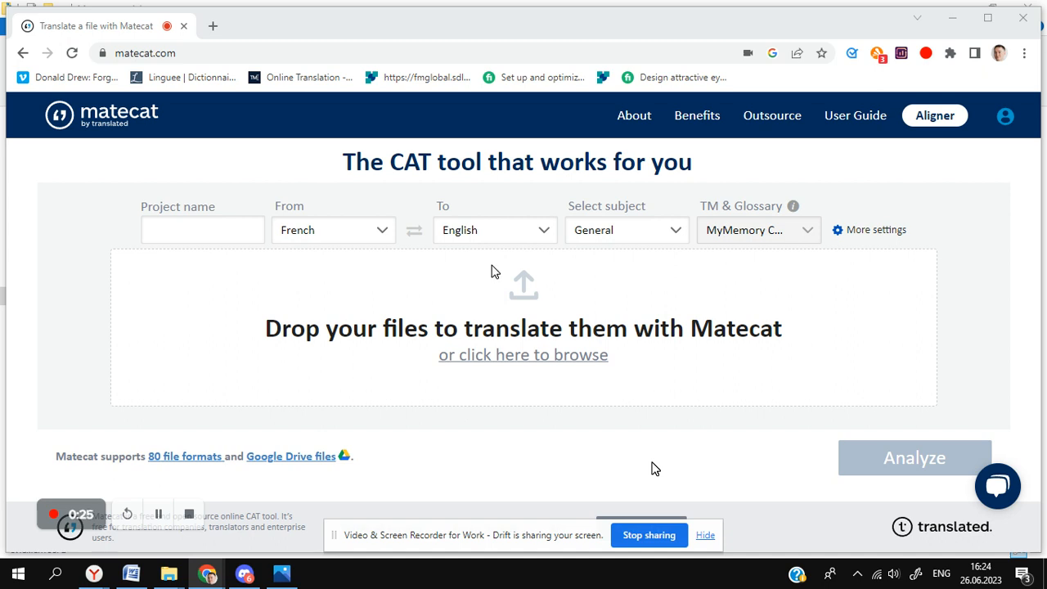
{"action": "mouse_move", "coordinate": [94, 237]}
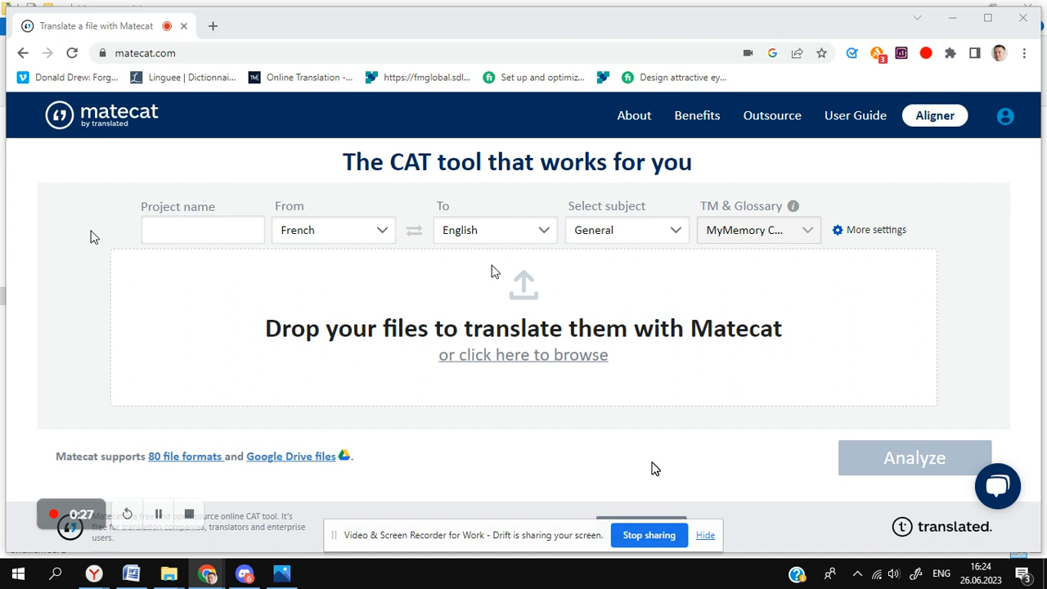
{"action": "mouse_move", "coordinate": [469, 267]}
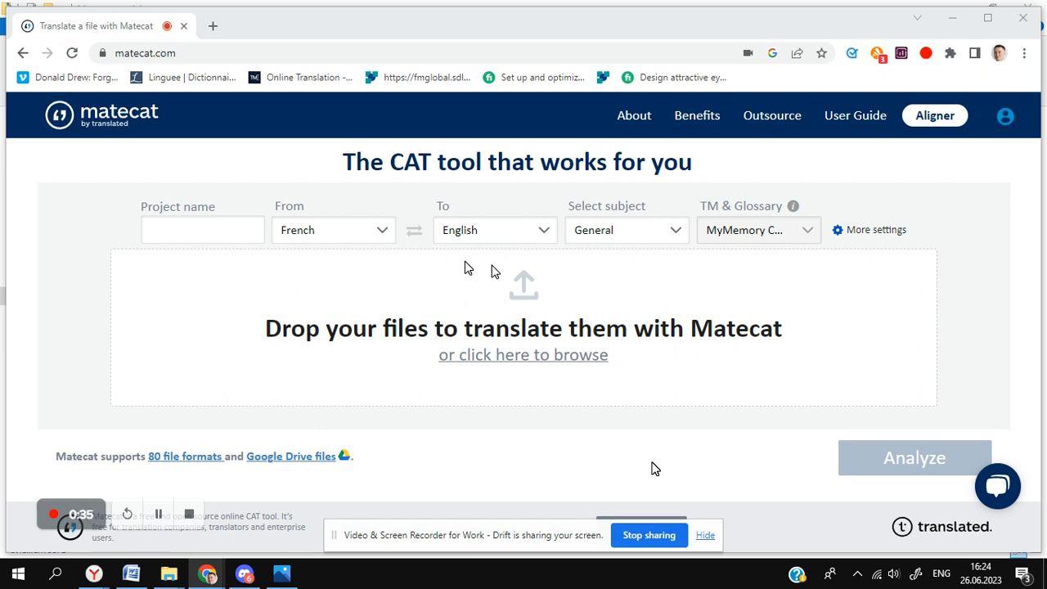
{"action": "mouse_move", "coordinate": [94, 236]}
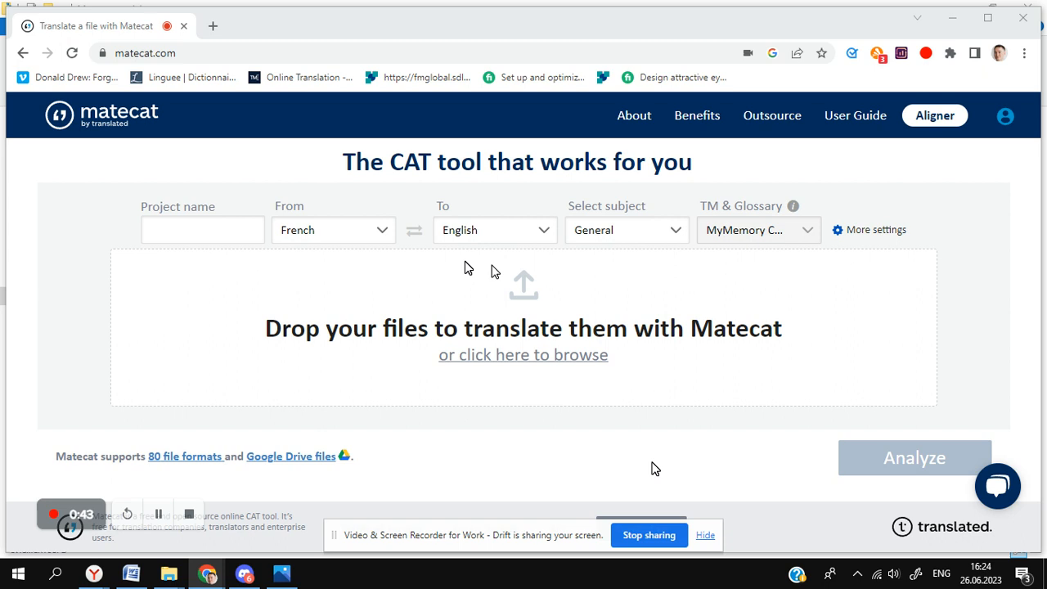
{"action": "mouse_move", "coordinate": [94, 236]}
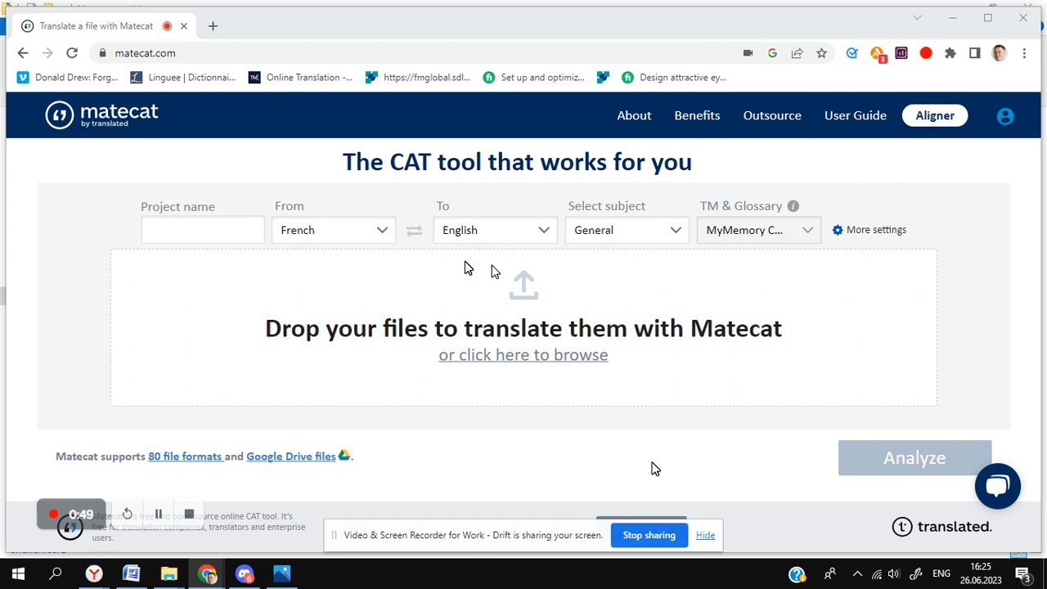
{"action": "mouse_move", "coordinate": [93, 236]}
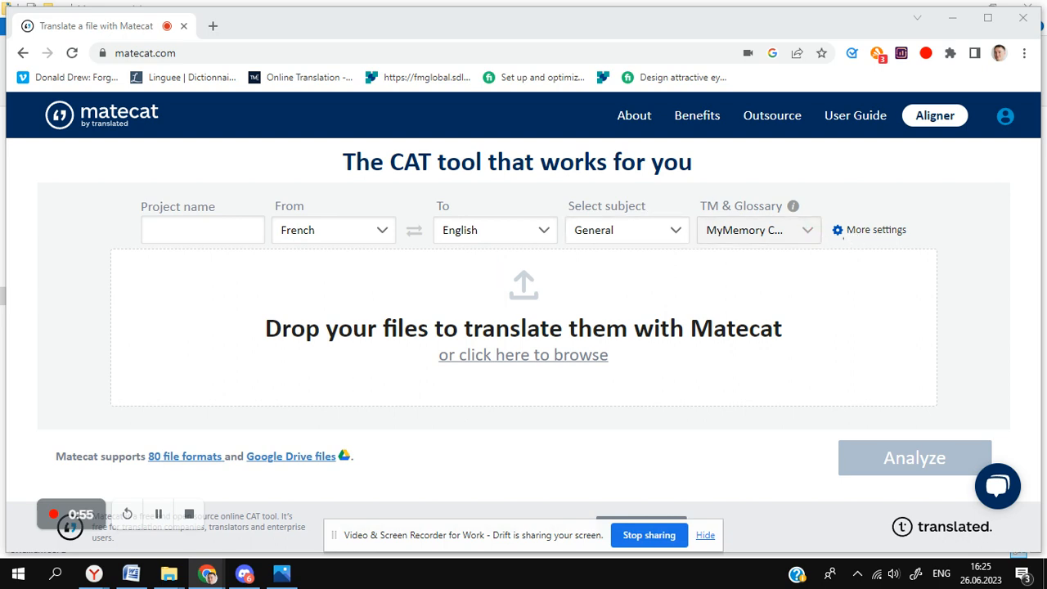
Enable MyMemory machine translation for this project in More settings, then close Settings.
{"action": "left_click", "coordinate": [869, 230]}
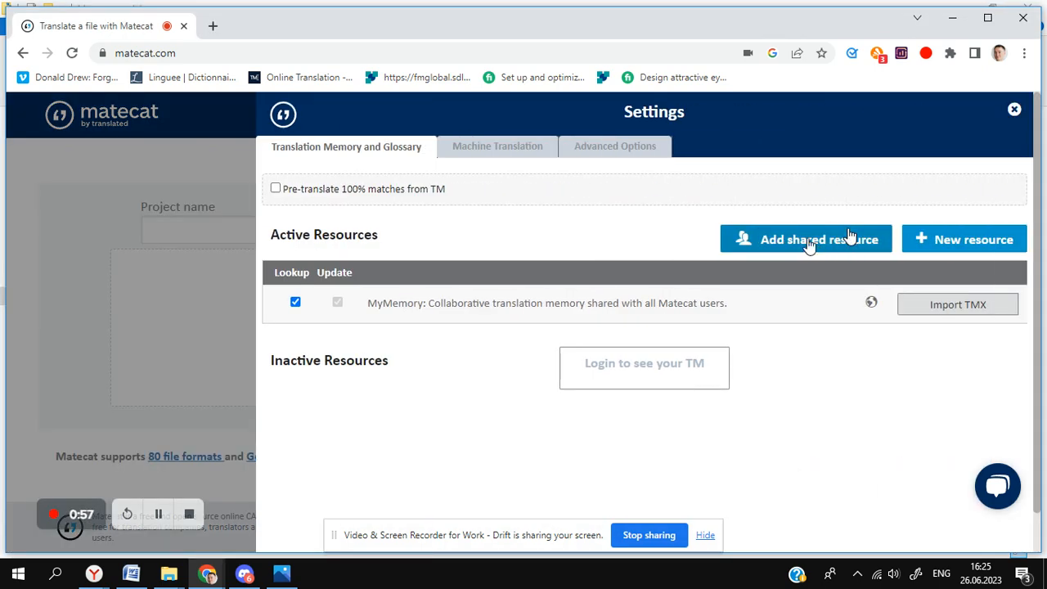
{"action": "left_click", "coordinate": [496, 146]}
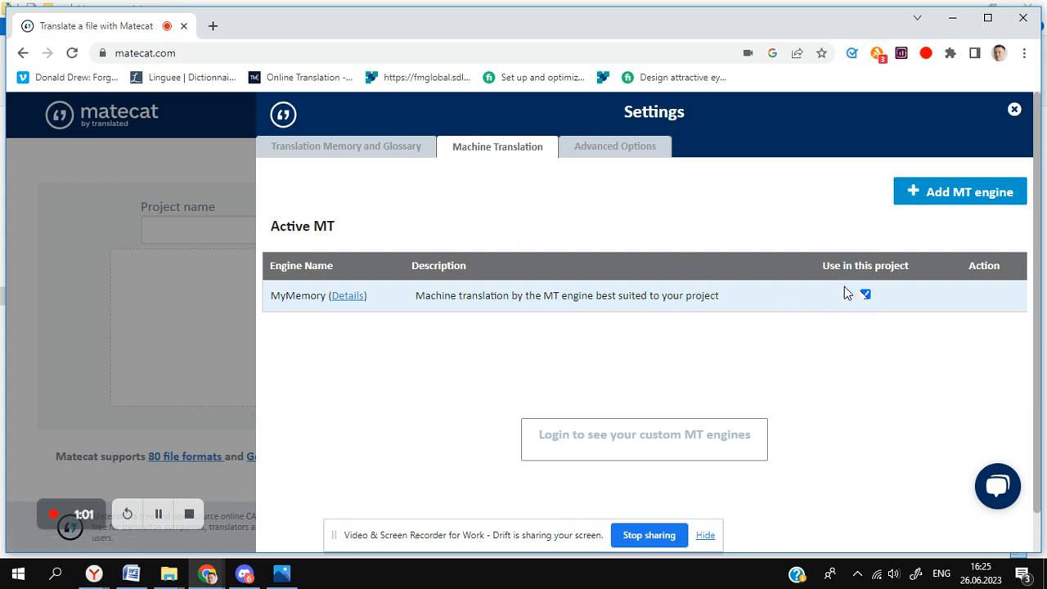
{"action": "left_click", "coordinate": [865, 294]}
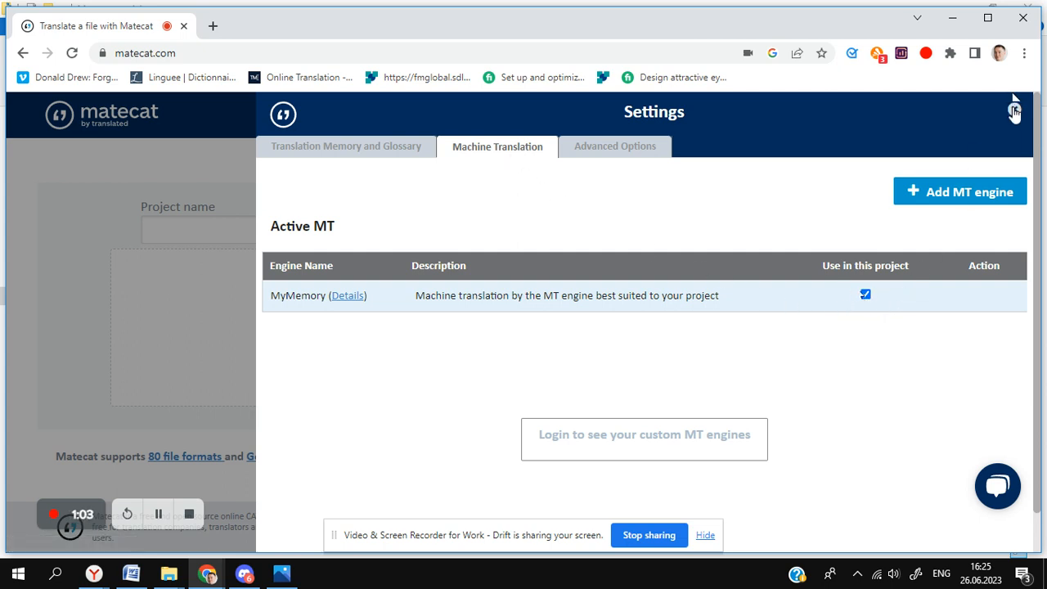
{"action": "left_click", "coordinate": [1014, 112]}
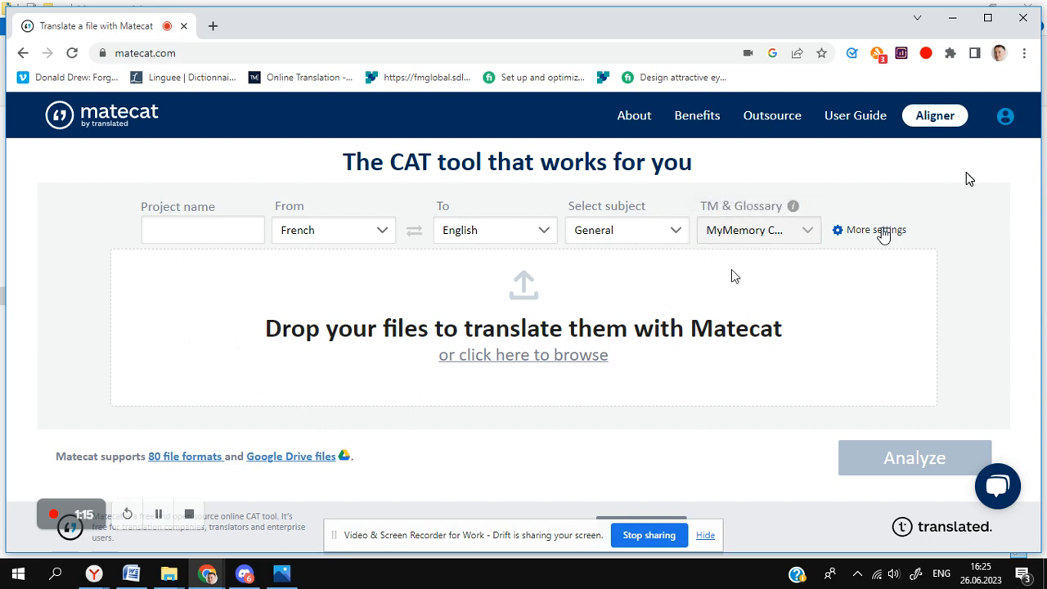
Enter 'Simpsons' as the project name.
{"action": "left_click", "coordinate": [202, 229]}
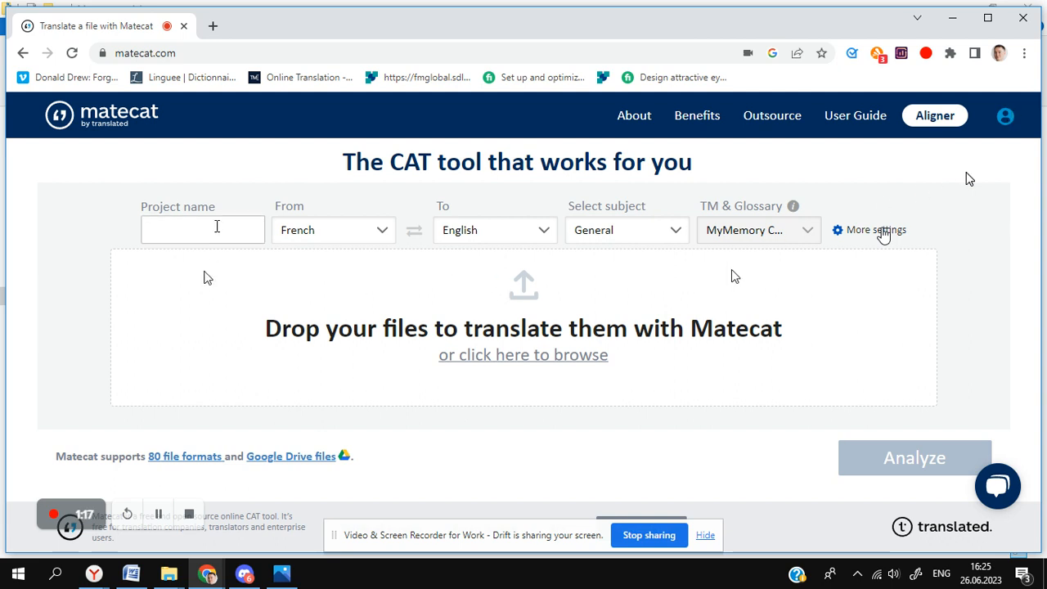
{"action": "type", "text": "Sim"}
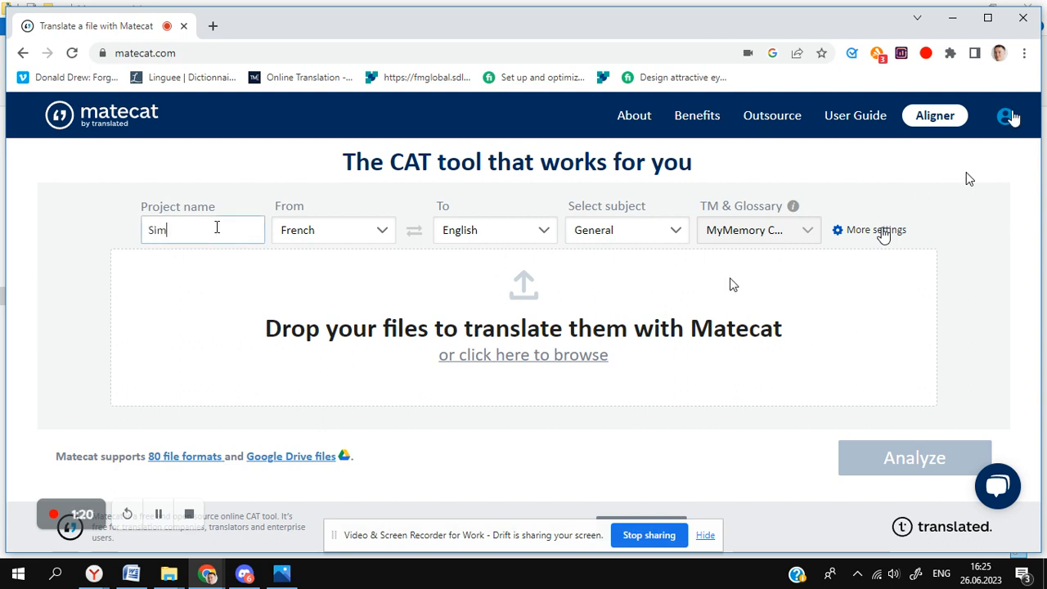
{"action": "type", "text": "psons"}
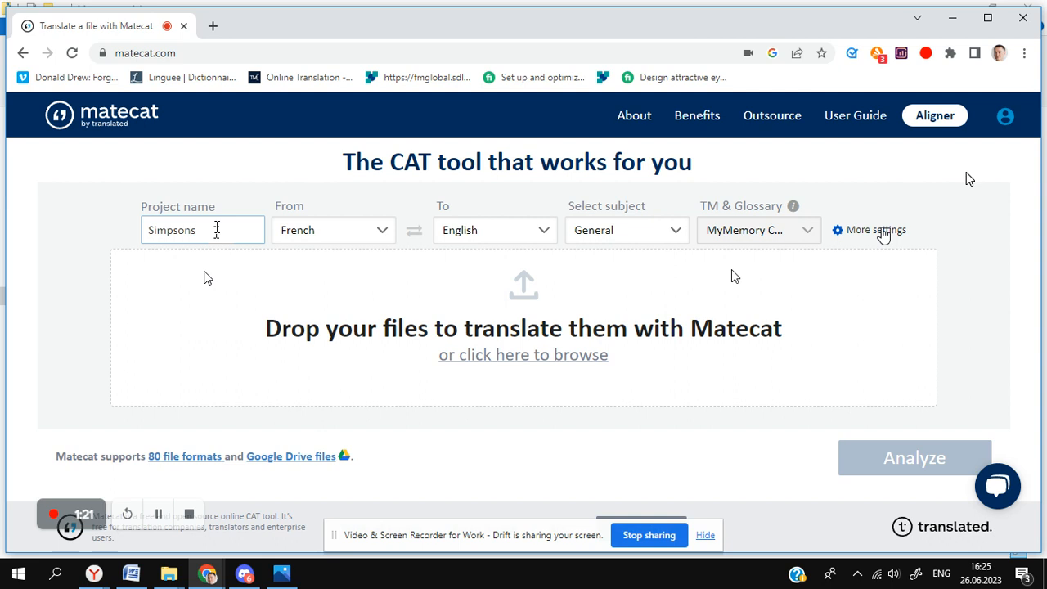
{"action": "mouse_move", "coordinate": [286, 276]}
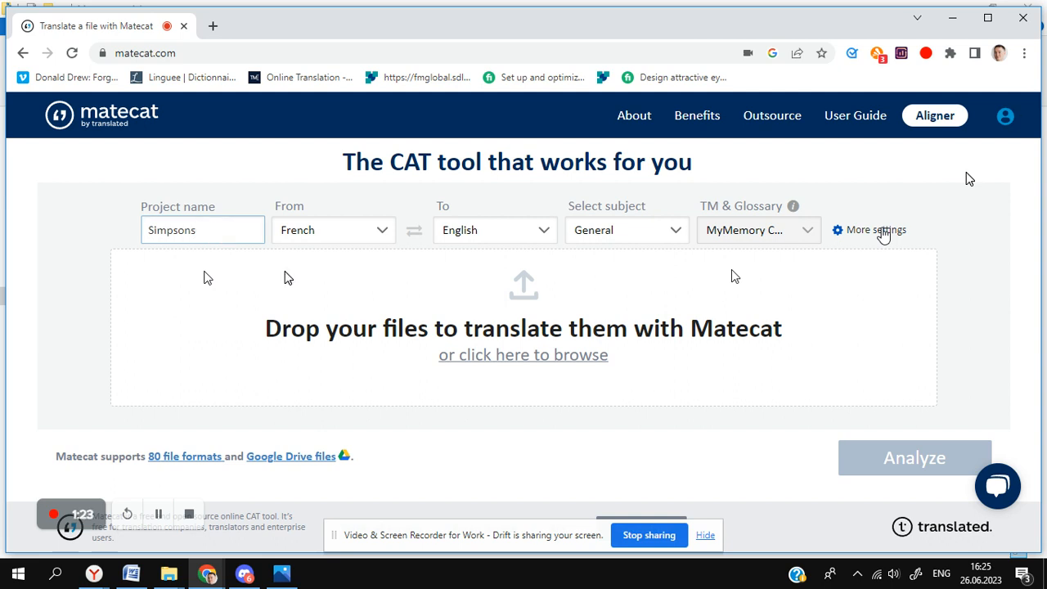
{"action": "mouse_move", "coordinate": [367, 262]}
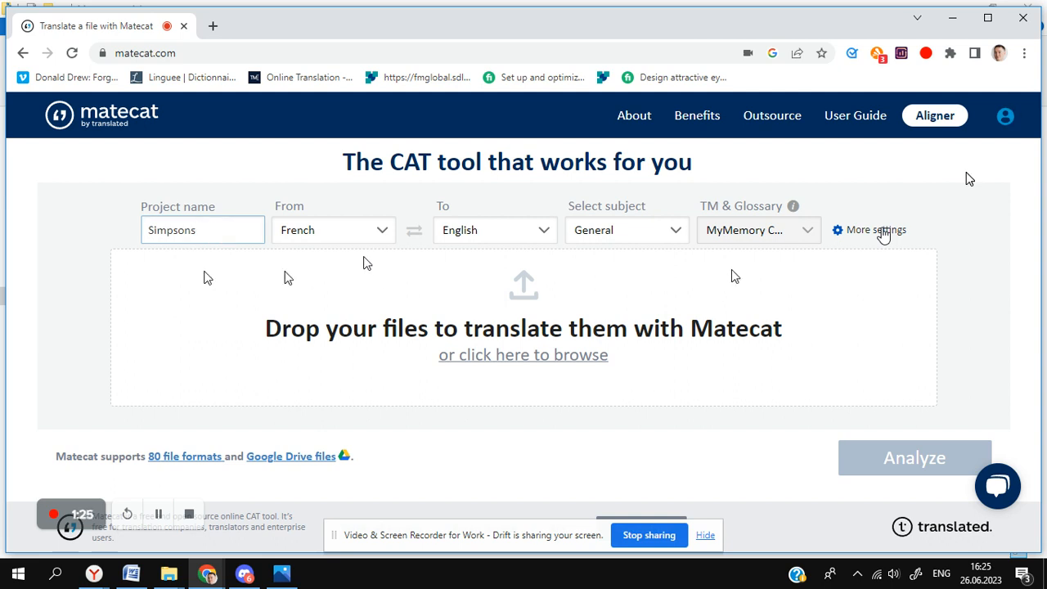
{"action": "mouse_move", "coordinate": [301, 242]}
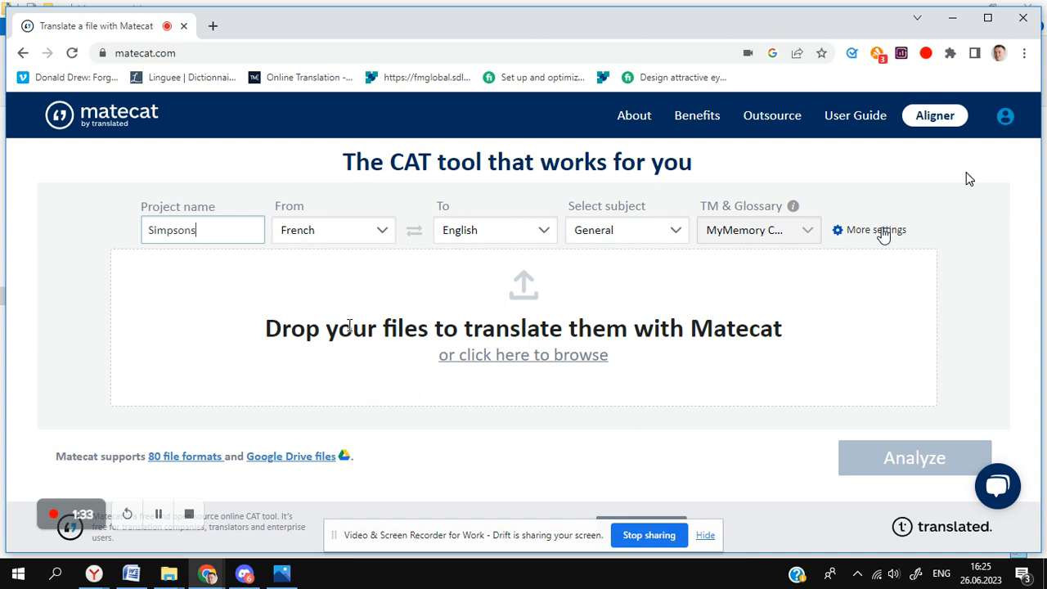
{"action": "mouse_move", "coordinate": [523, 354]}
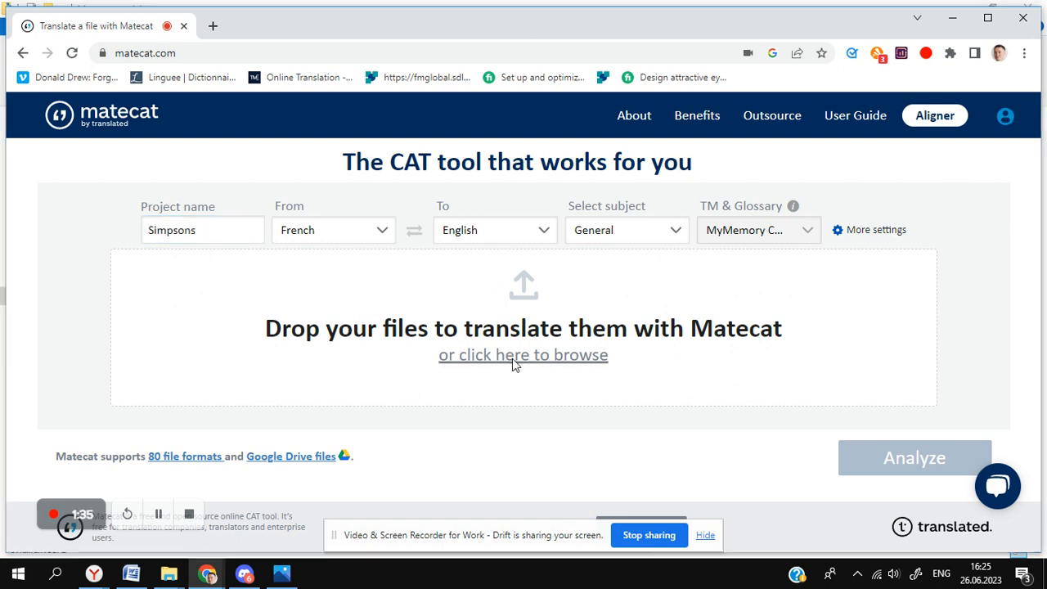
Upload Charles Montgomery Burns.docx from the computer to the project.
{"action": "left_click", "coordinate": [522, 354]}
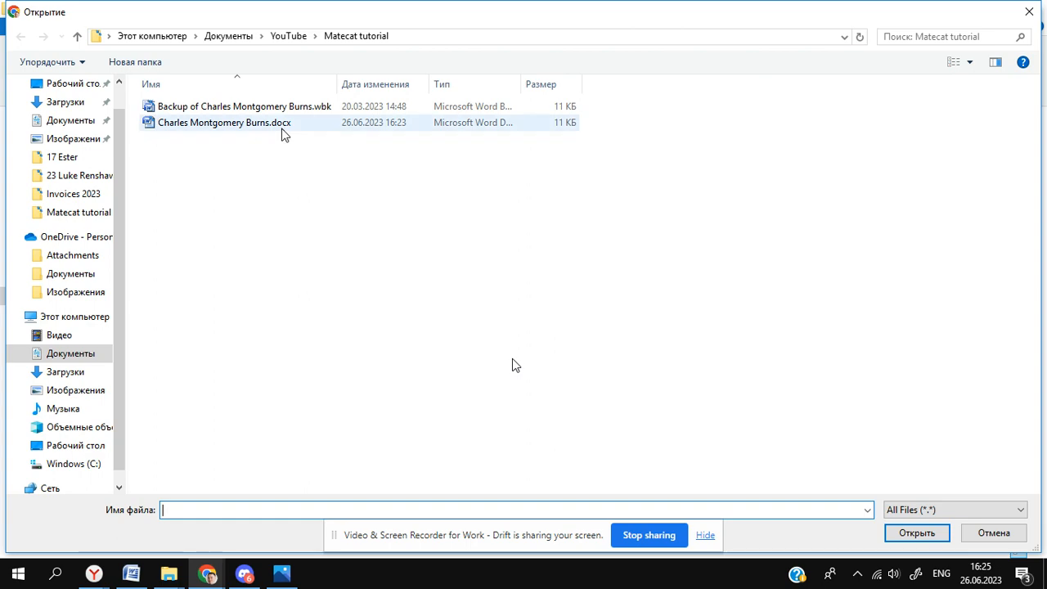
{"action": "left_click", "coordinate": [224, 122]}
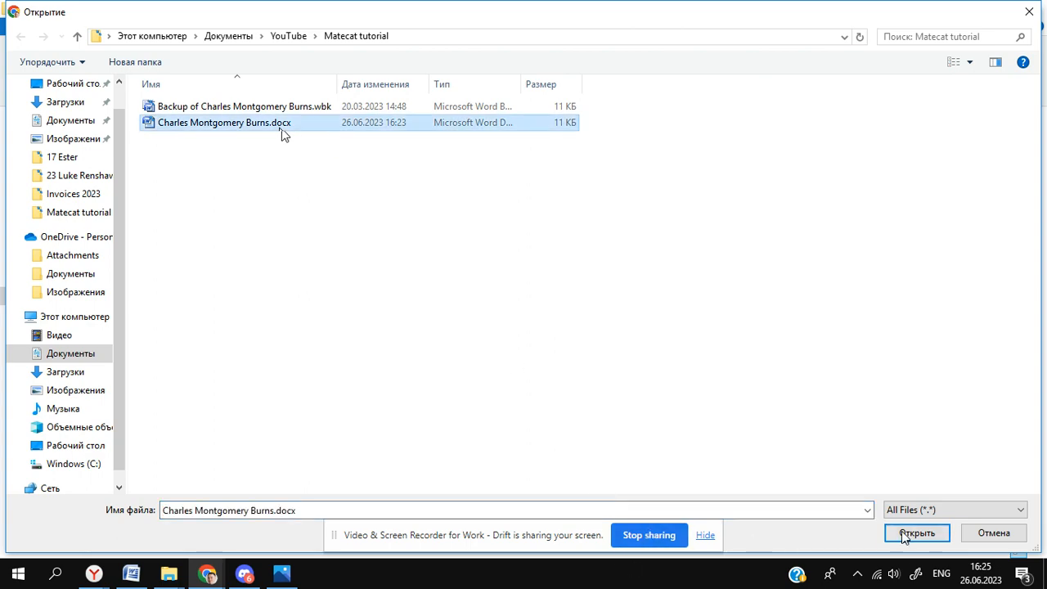
{"action": "left_click", "coordinate": [916, 532]}
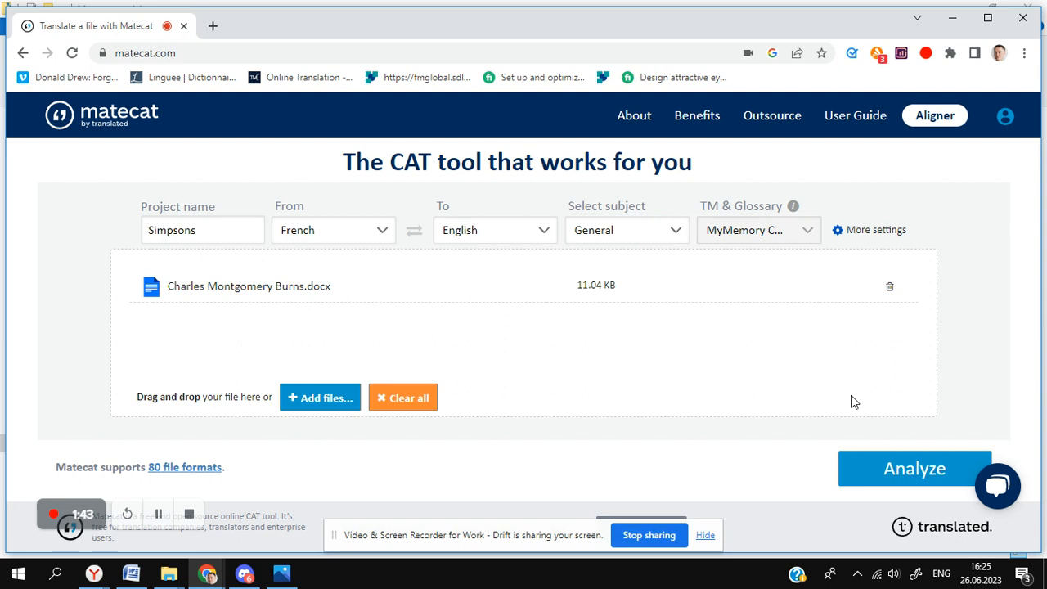
{"action": "mouse_move", "coordinate": [262, 350]}
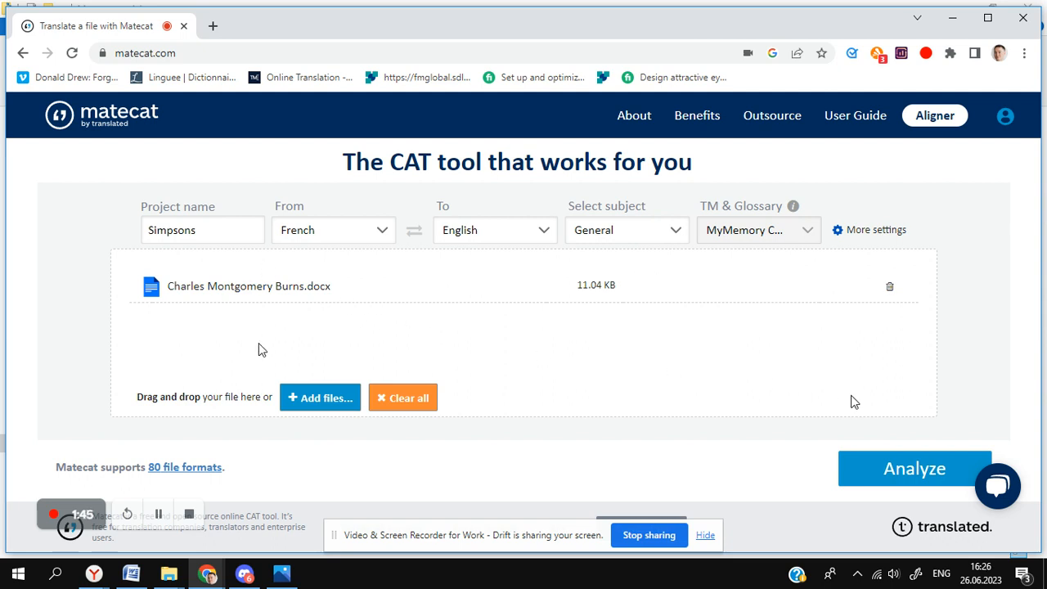
Run Analyze to create the project, yielding 33 total and 20 weighted words.
{"action": "left_click", "coordinate": [914, 467]}
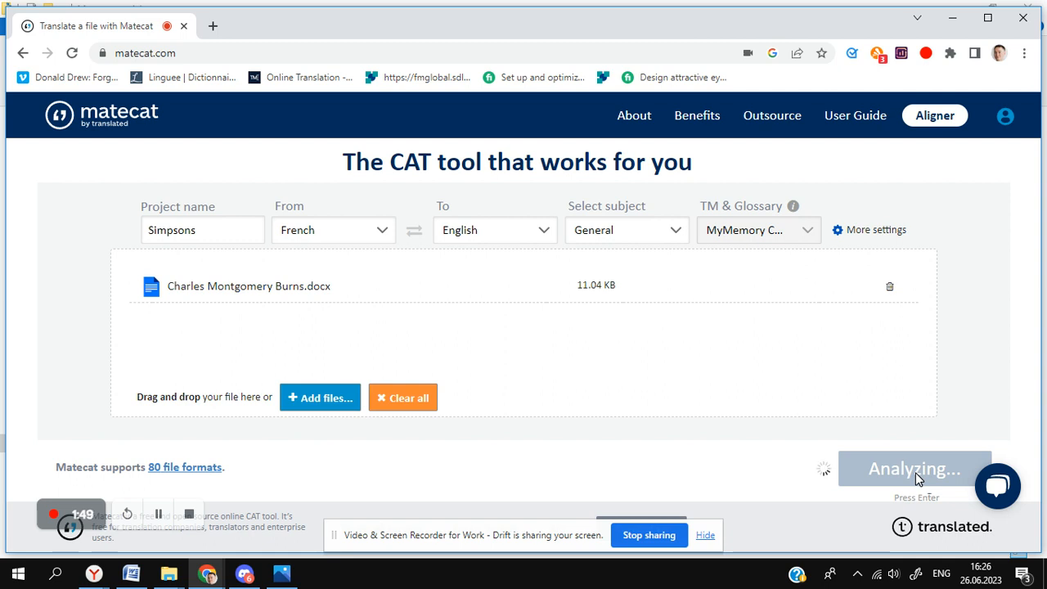
{"action": "left_click", "coordinate": [914, 468]}
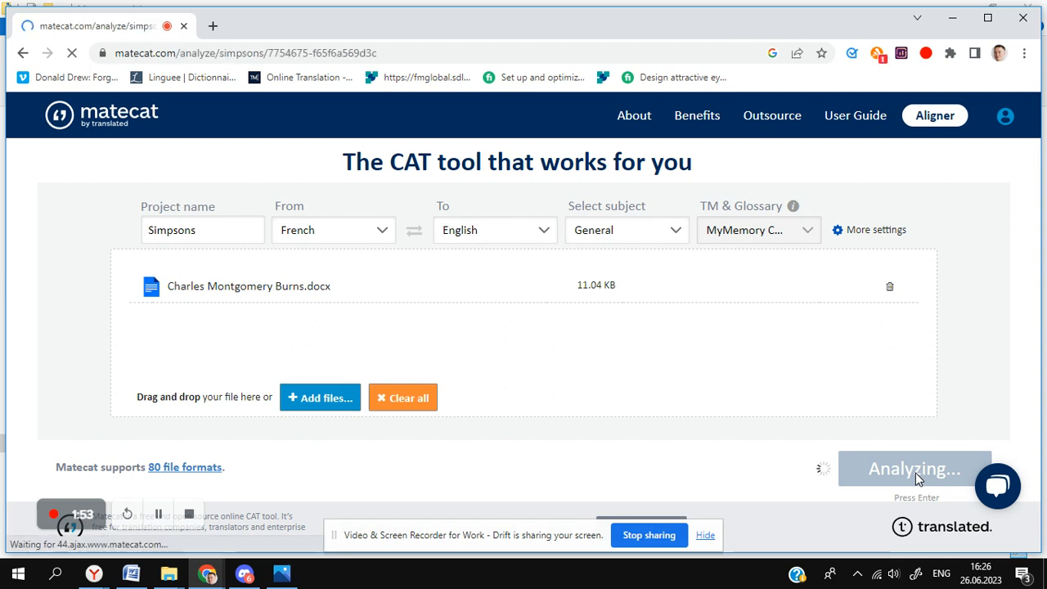
{"action": "left_click", "coordinate": [914, 469]}
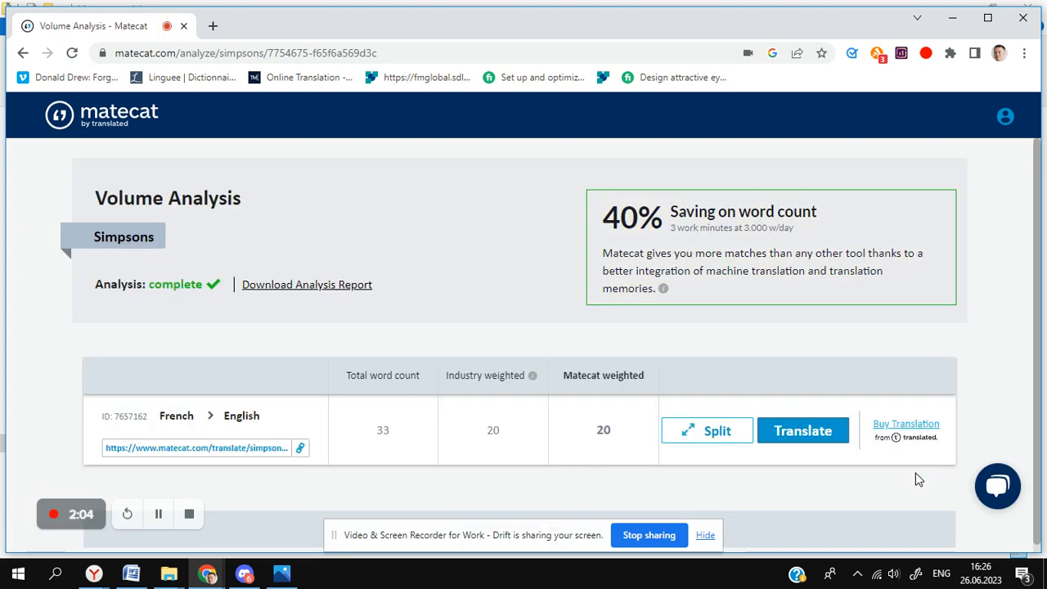
{"action": "mouse_move", "coordinate": [493, 263]}
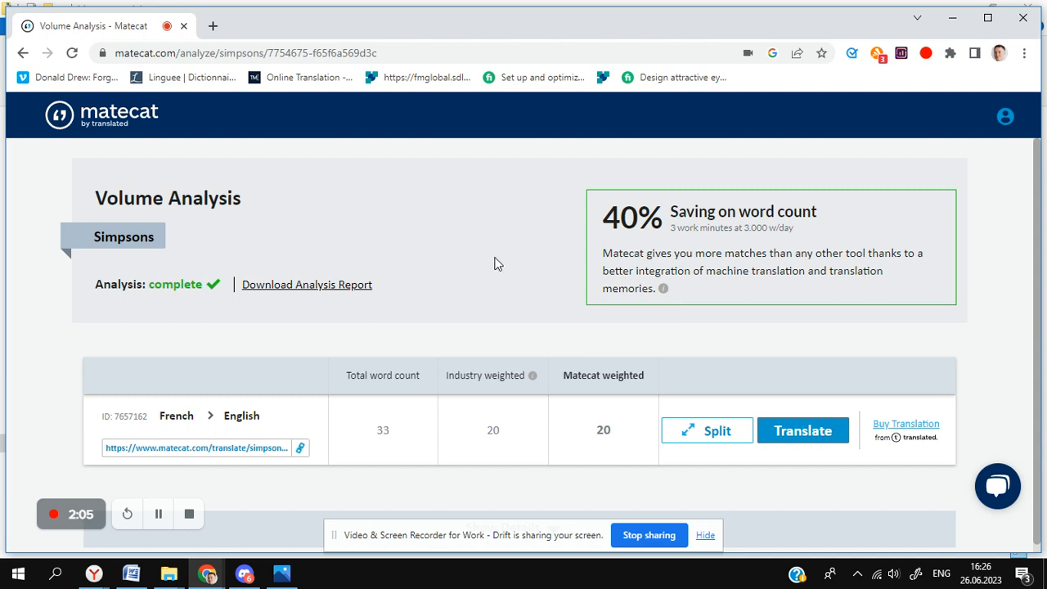
{"action": "mouse_move", "coordinate": [639, 186]}
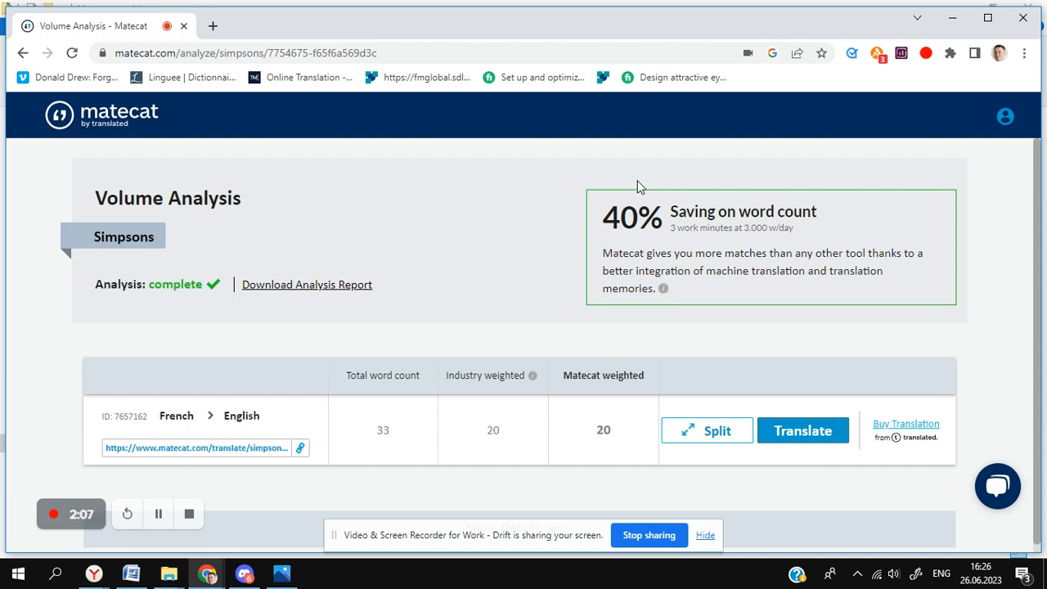
{"action": "mouse_move", "coordinate": [671, 299]}
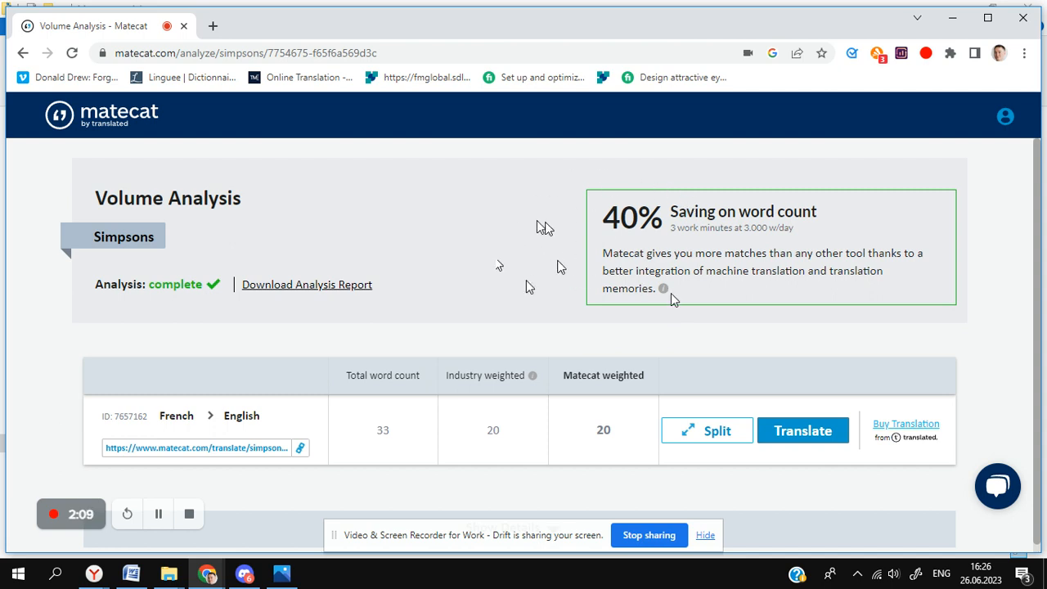
{"action": "mouse_move", "coordinate": [530, 284]}
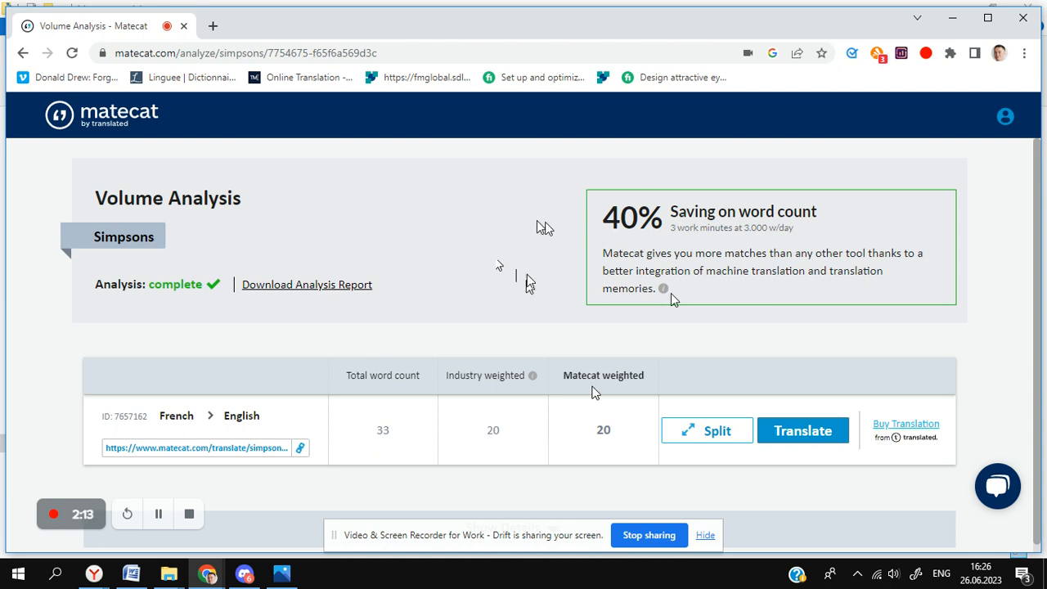
{"action": "mouse_move", "coordinate": [802, 453]}
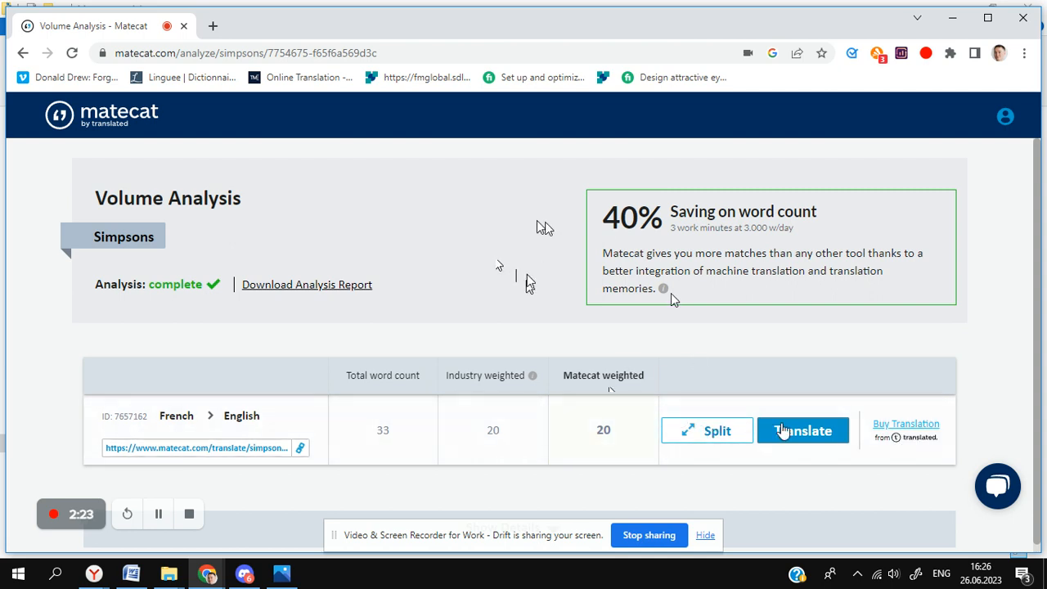
Open the Simpsons job in the translation editor and dismiss the page-translation offer.
{"action": "left_click", "coordinate": [803, 431]}
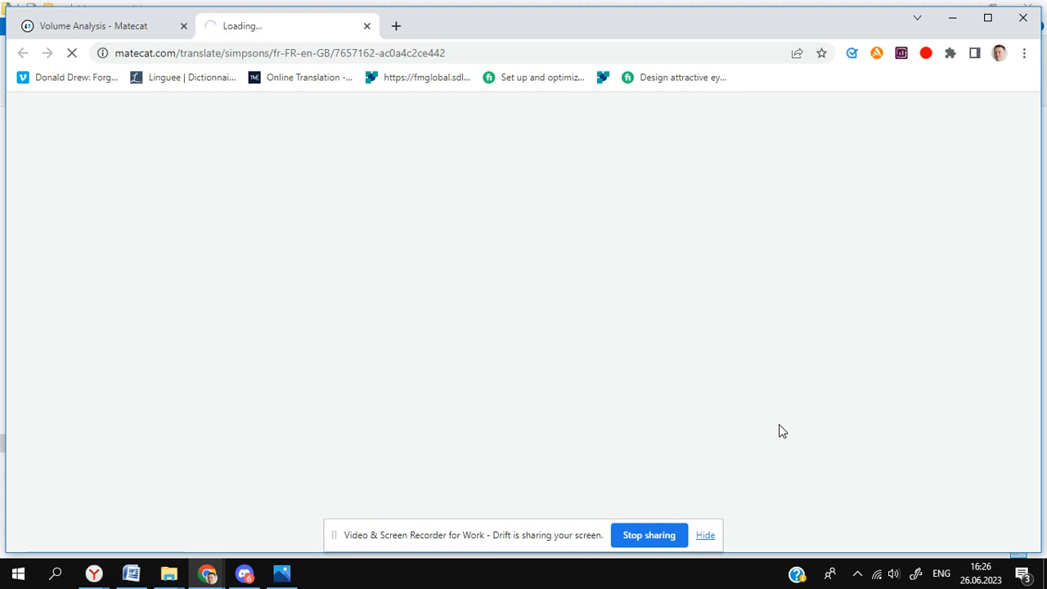
{"action": "left_click", "coordinate": [772, 52]}
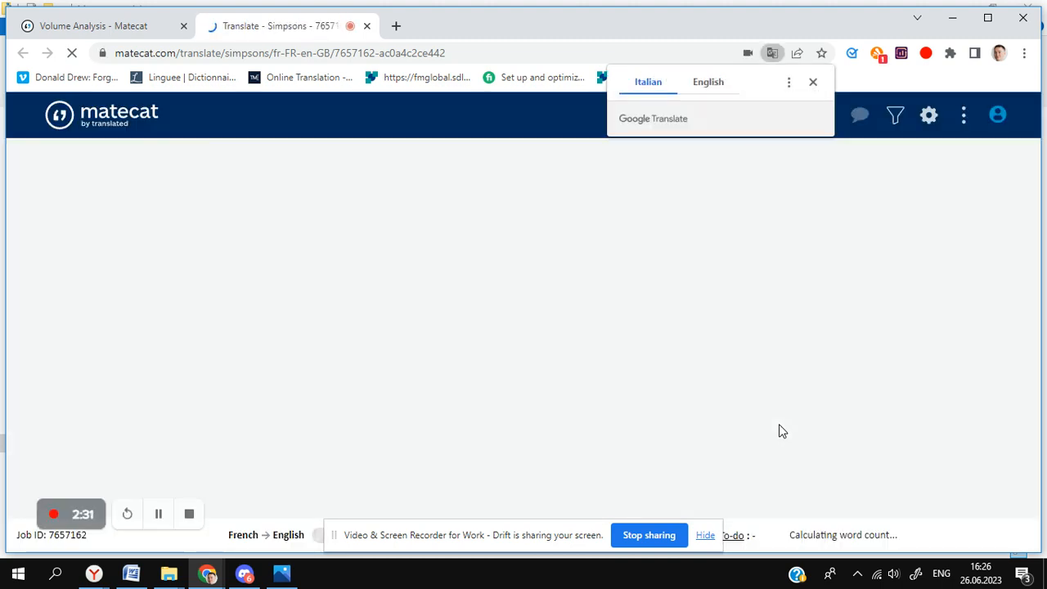
{"action": "left_click", "coordinate": [813, 82]}
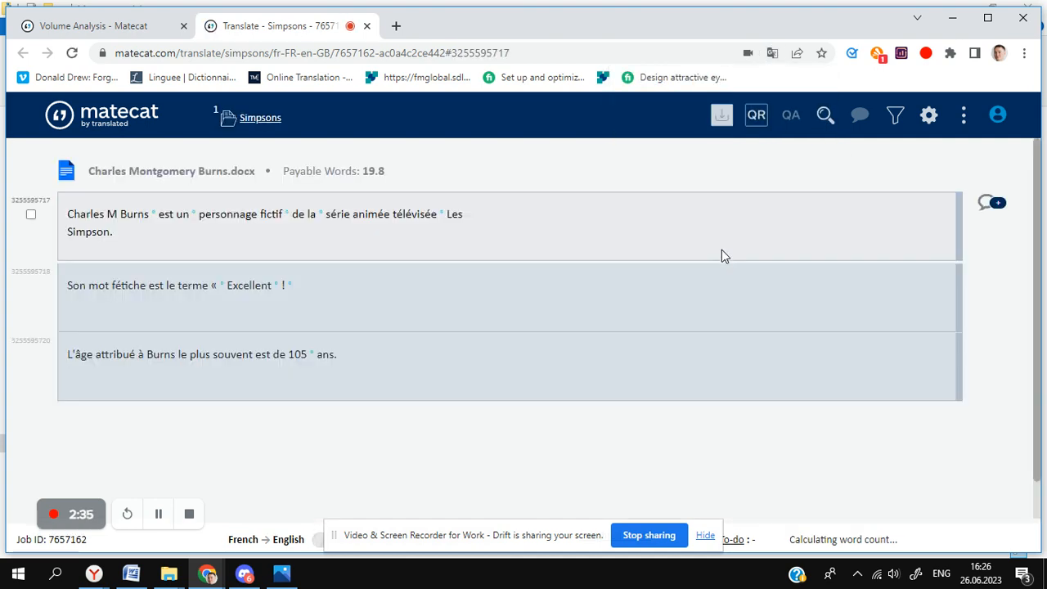
Open segment 1 and confirm its tagged English translation as Translated.
{"action": "left_click", "coordinate": [327, 225]}
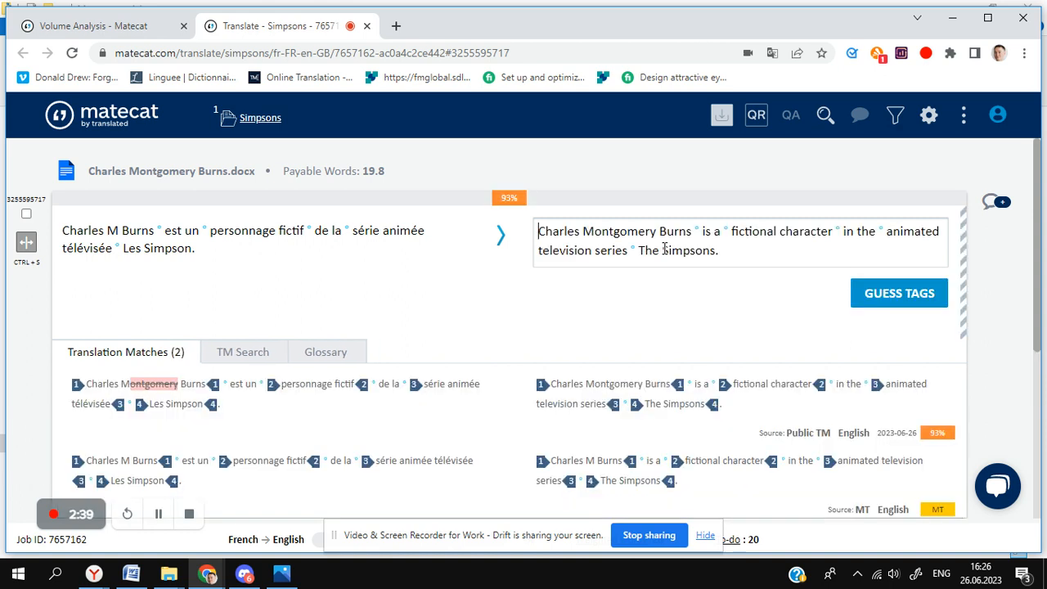
{"action": "mouse_move", "coordinate": [863, 296]}
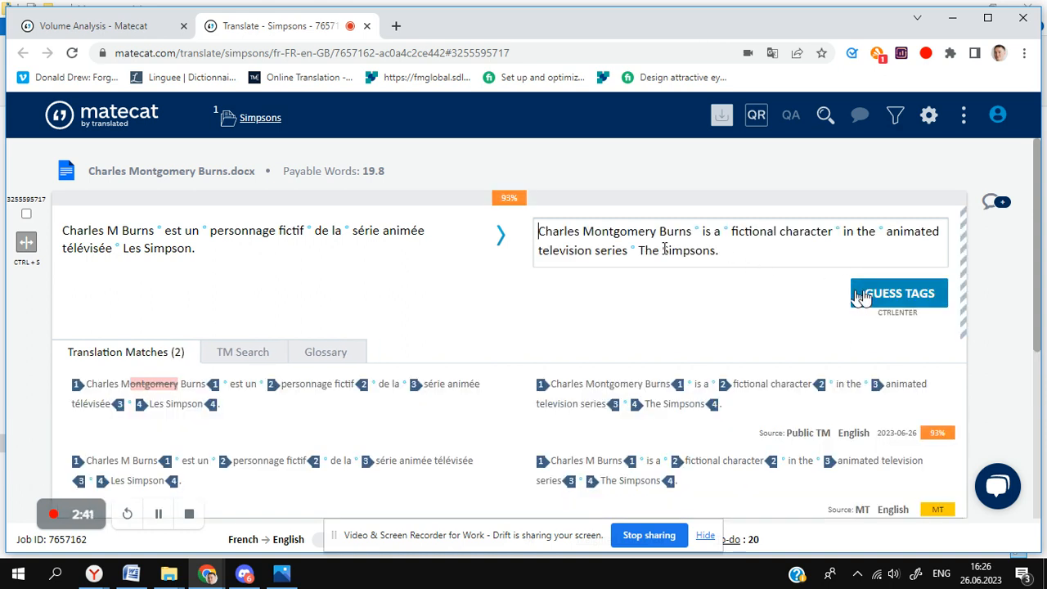
{"action": "mouse_move", "coordinate": [814, 298]}
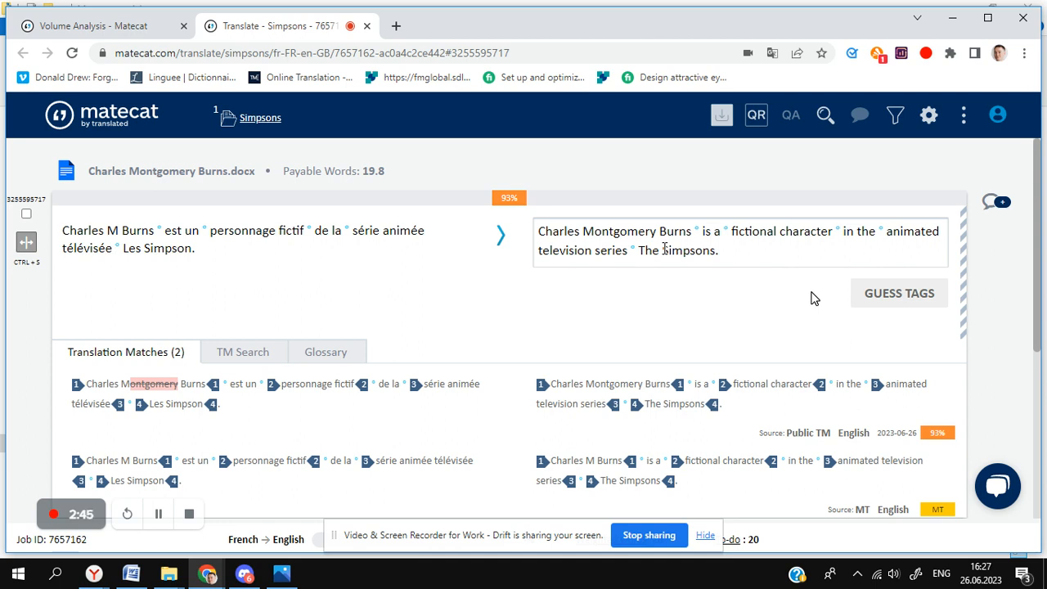
{"action": "mouse_move", "coordinate": [387, 298]}
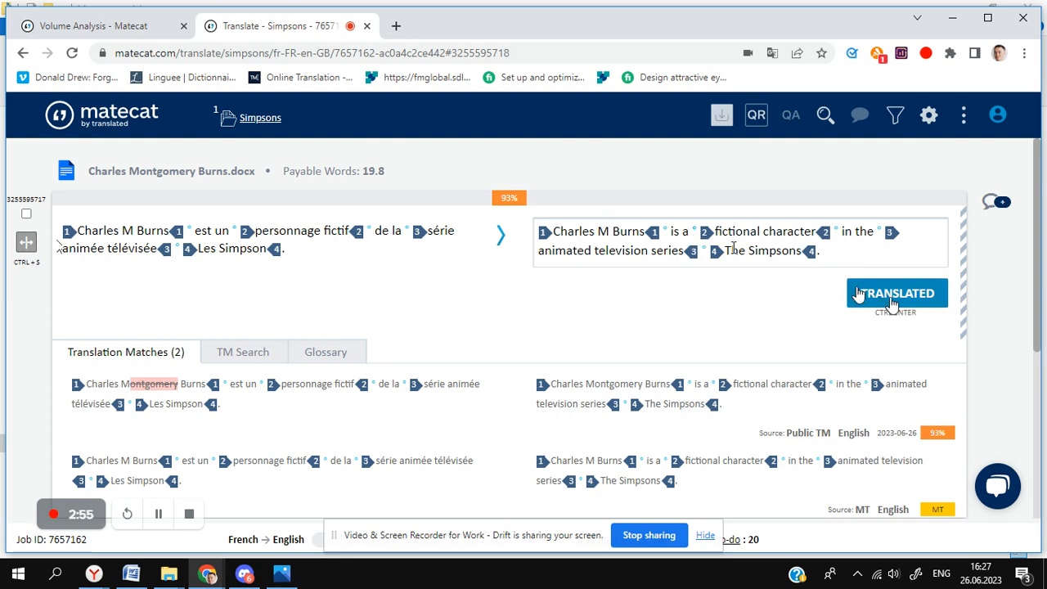
{"action": "left_click", "coordinate": [896, 292]}
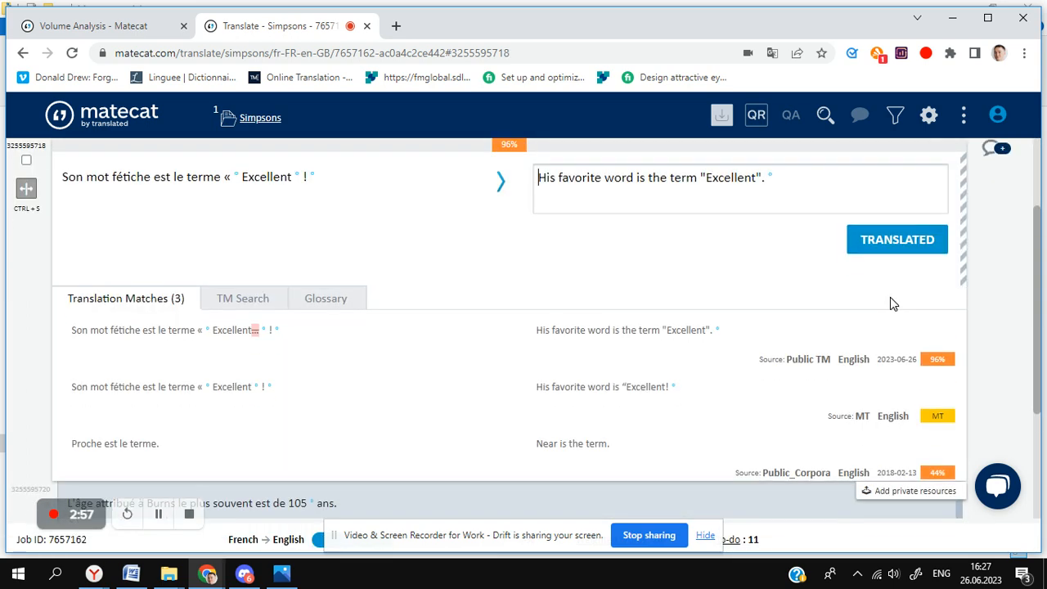
Replace 'favorite word' with 'catchphrase' in segment 2's translation and confirm it.
{"action": "scroll", "scroll_direction": "up", "scroll_amount": 3}
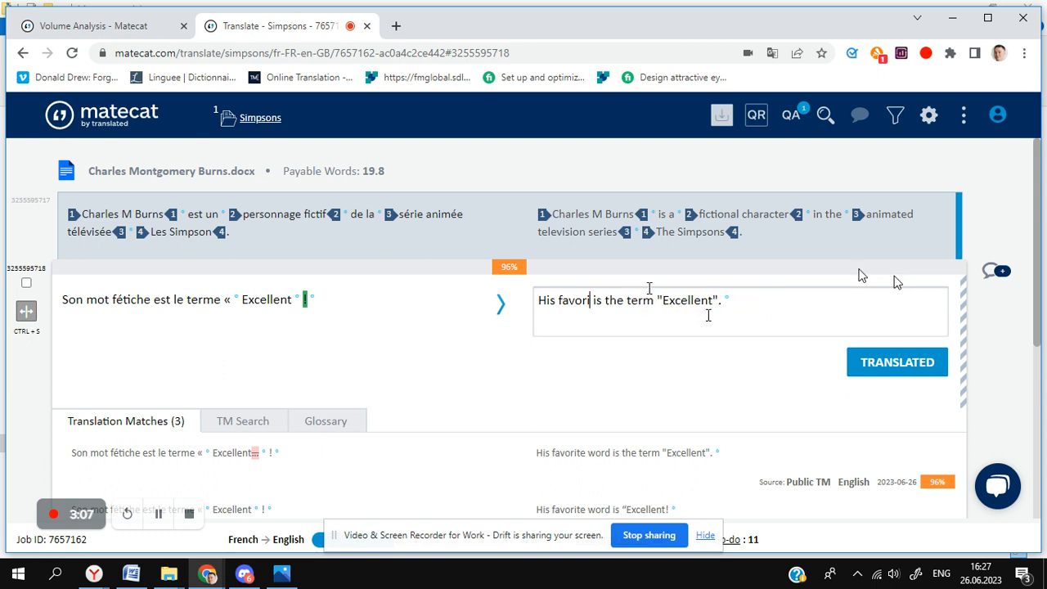
{"action": "type", "text": "catc"}
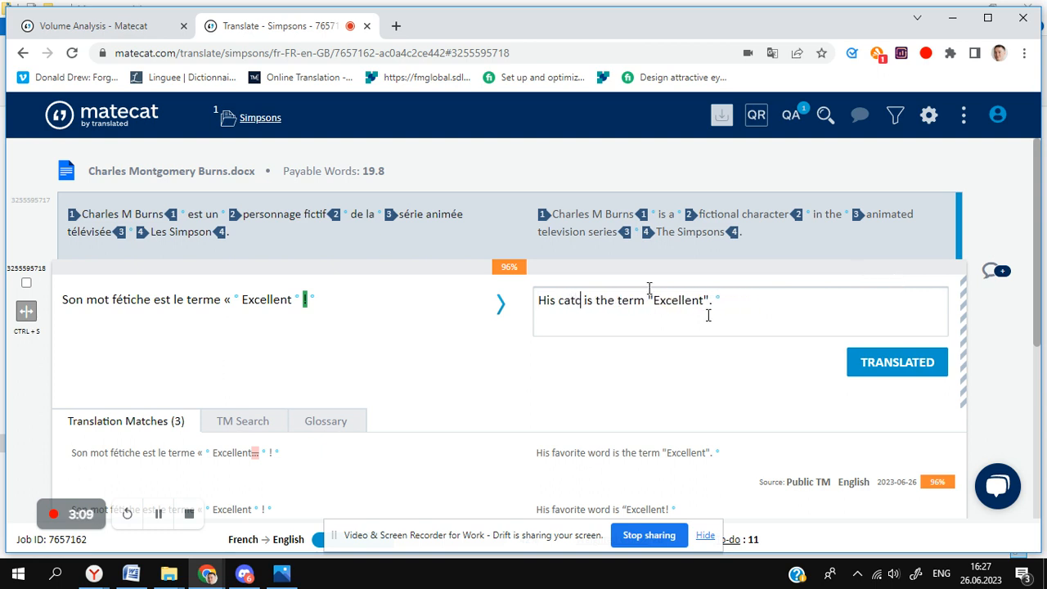
{"action": "type", "text": "hphrase"}
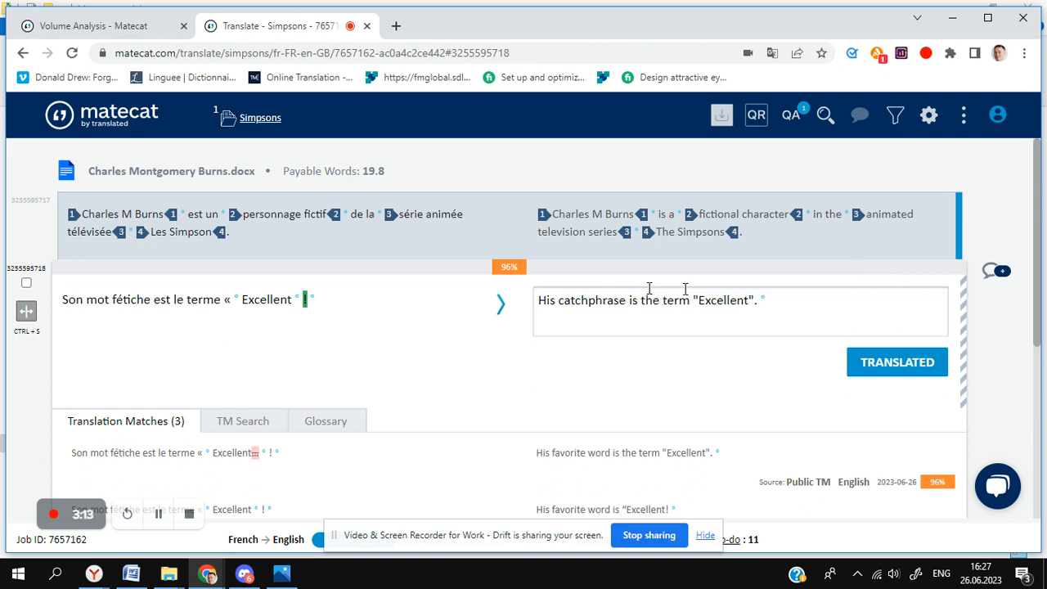
{"action": "left_click", "coordinate": [897, 362]}
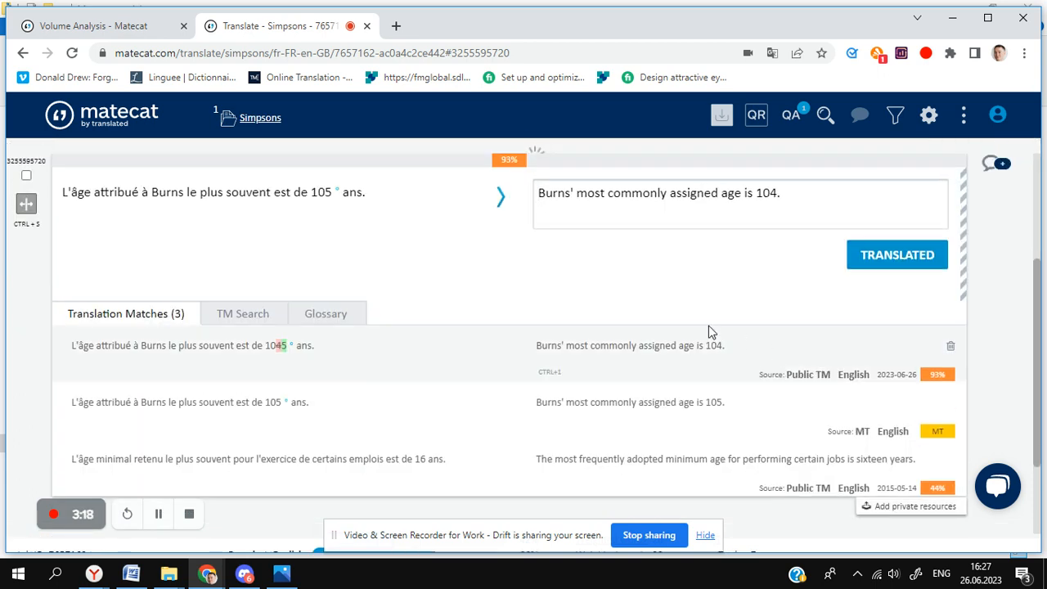
{"action": "mouse_move", "coordinate": [643, 326]}
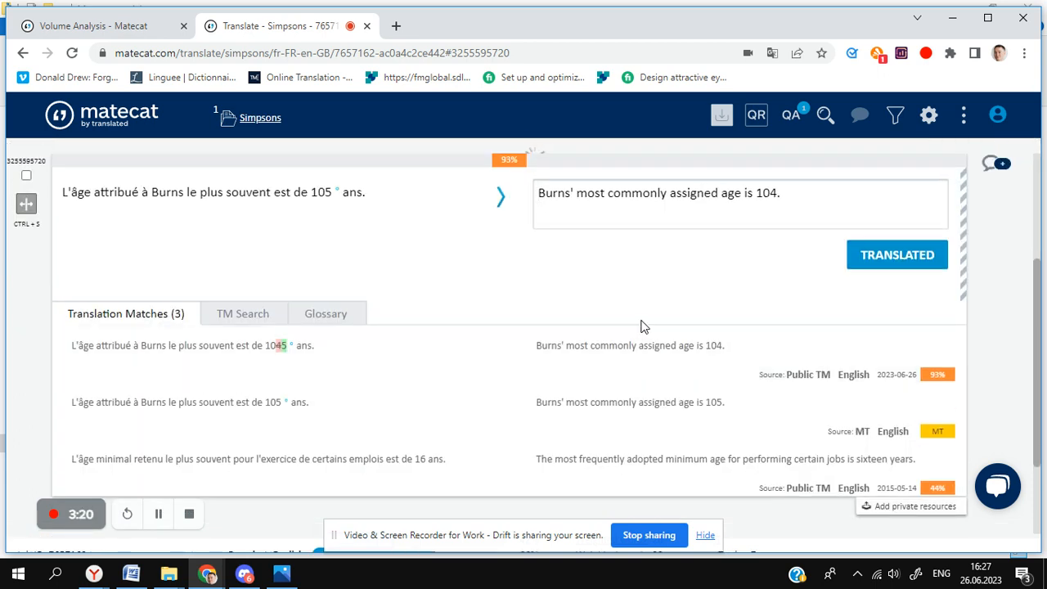
Change the age from 104 to 105 in segment 3's translation and confirm it.
{"action": "scroll", "scroll_direction": "up", "scroll_amount": 3}
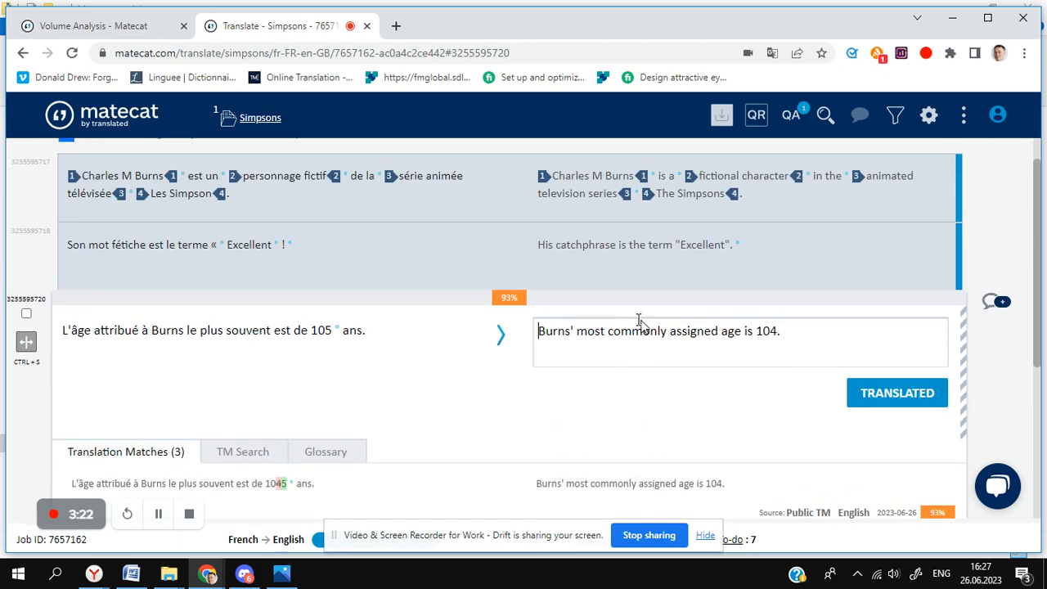
{"action": "left_click", "coordinate": [765, 331]}
{"action": "type", "text": "5"}
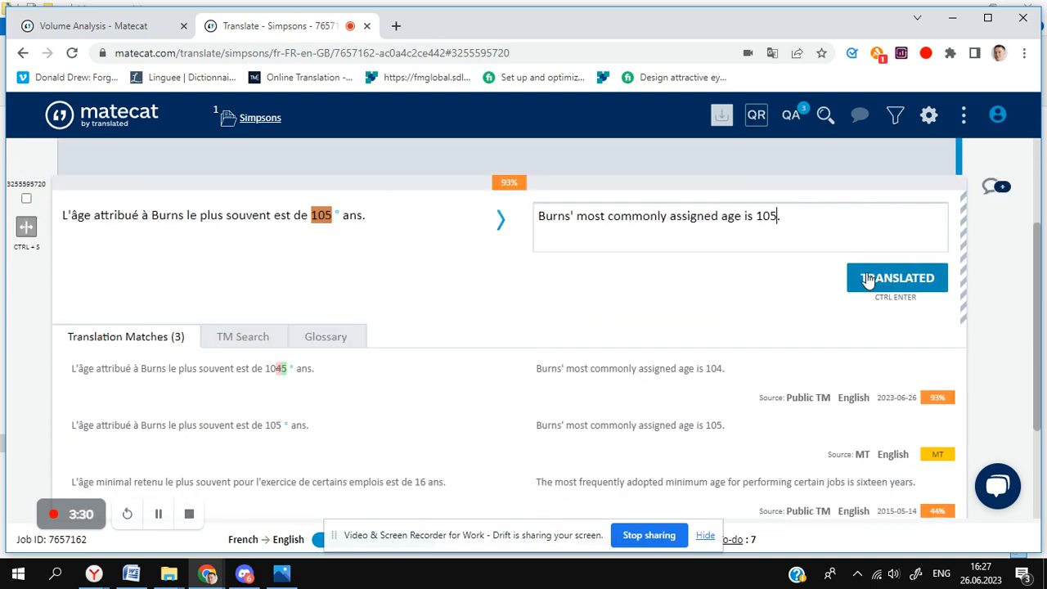
{"action": "left_click", "coordinate": [897, 277]}
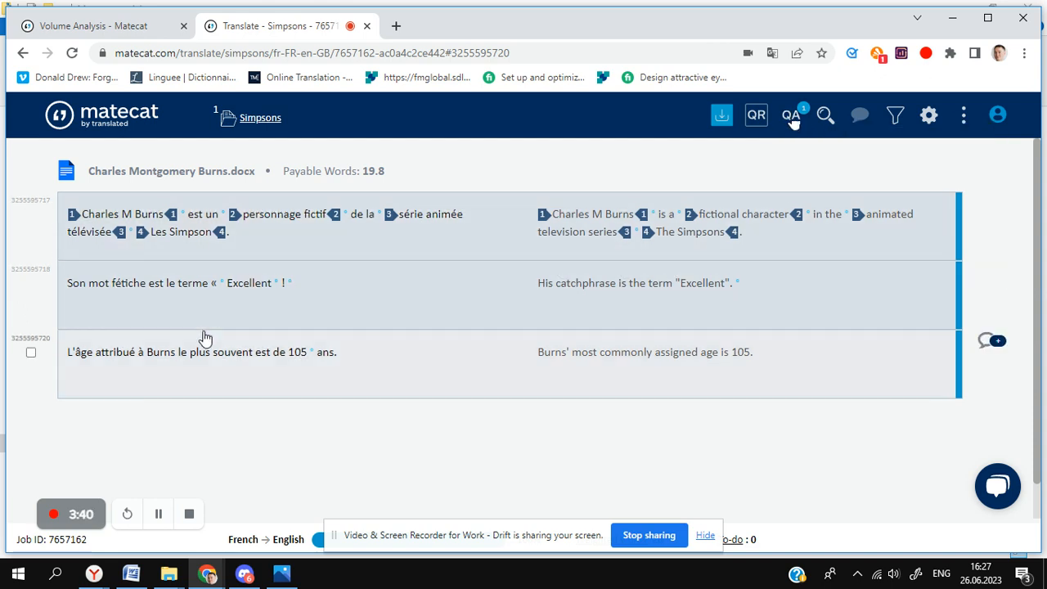
{"action": "mouse_move", "coordinate": [801, 376]}
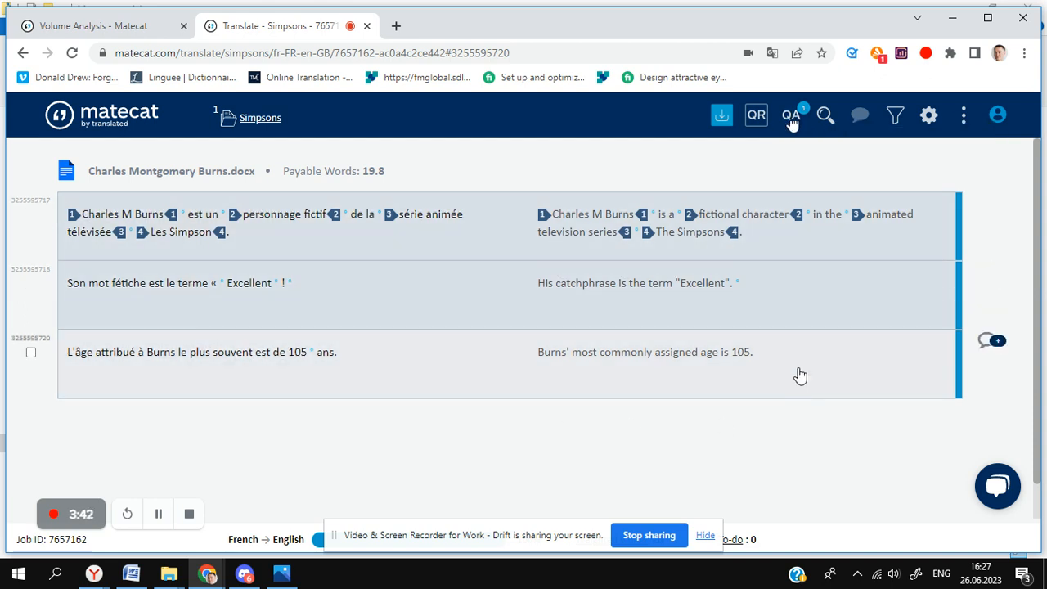
Show the segment filters, open and close Settings, then list the job's download options.
{"action": "left_click", "coordinate": [895, 115]}
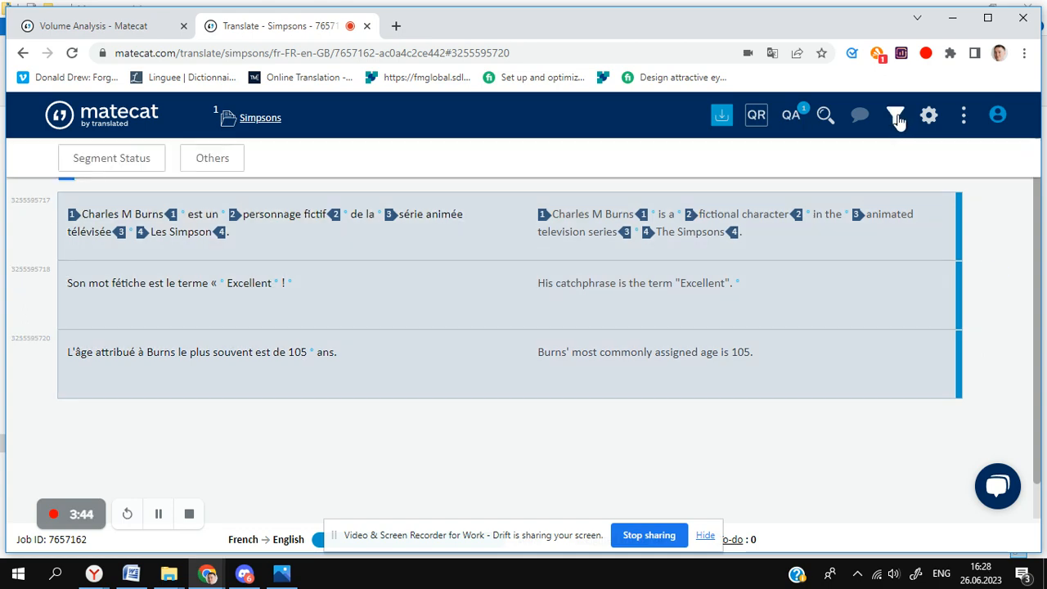
{"action": "left_click", "coordinate": [928, 115]}
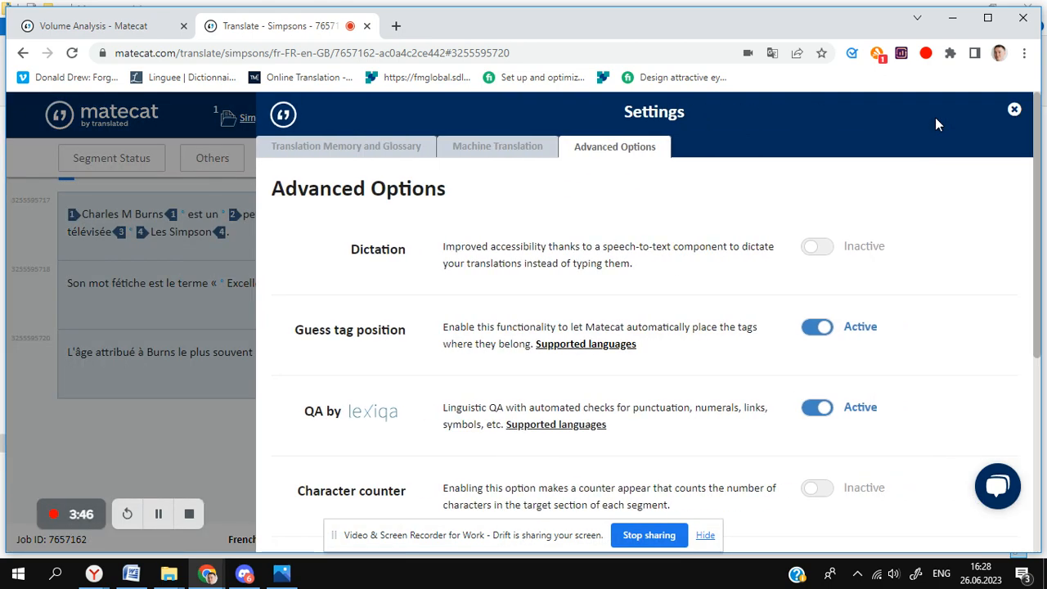
{"action": "left_click", "coordinate": [1013, 109]}
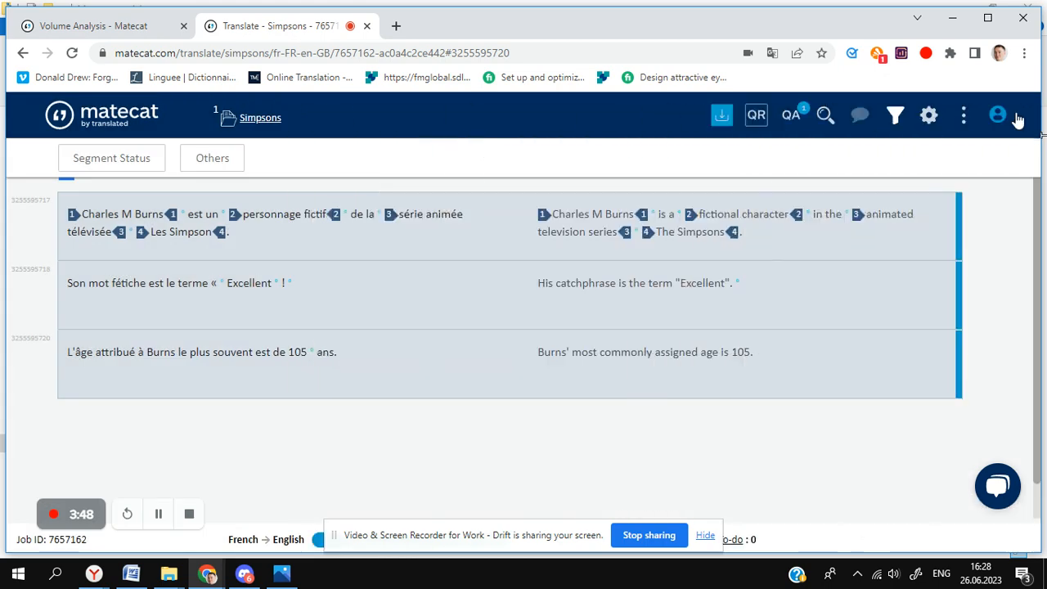
{"action": "left_click", "coordinate": [722, 114]}
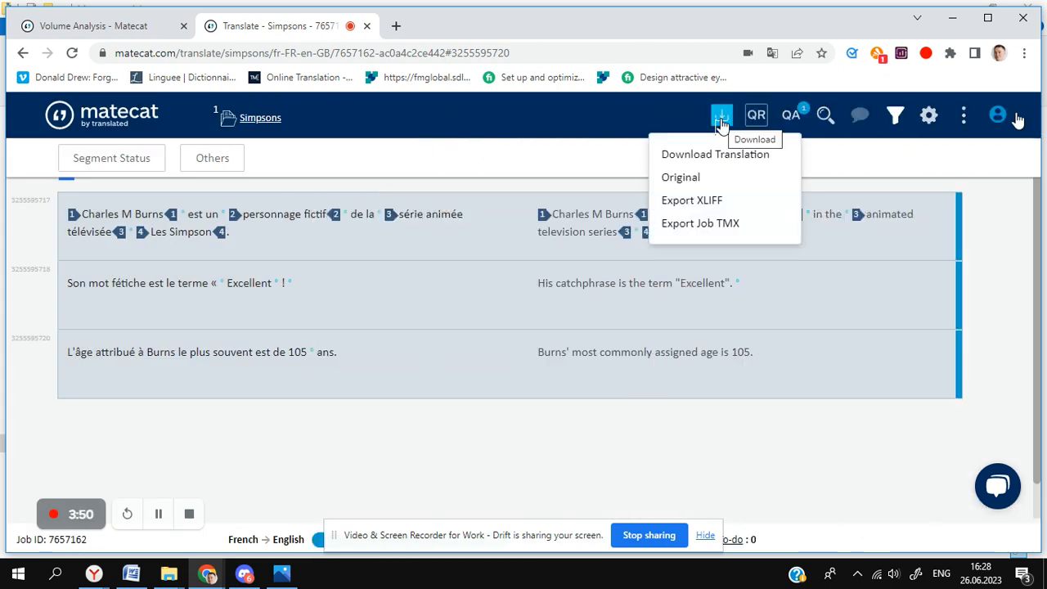
{"action": "mouse_move", "coordinate": [680, 177]}
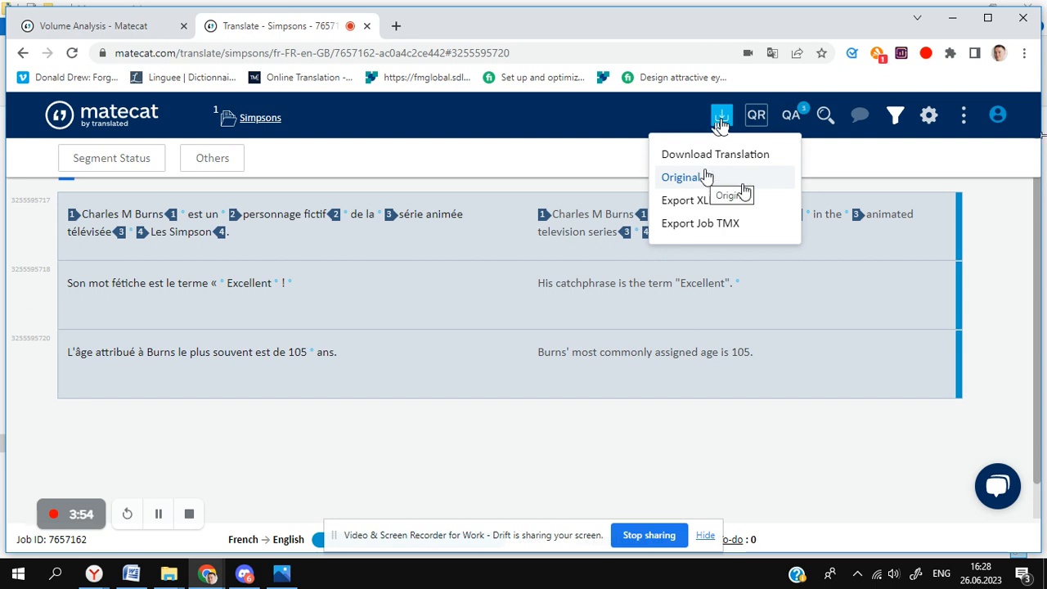
{"action": "mouse_move", "coordinate": [693, 200]}
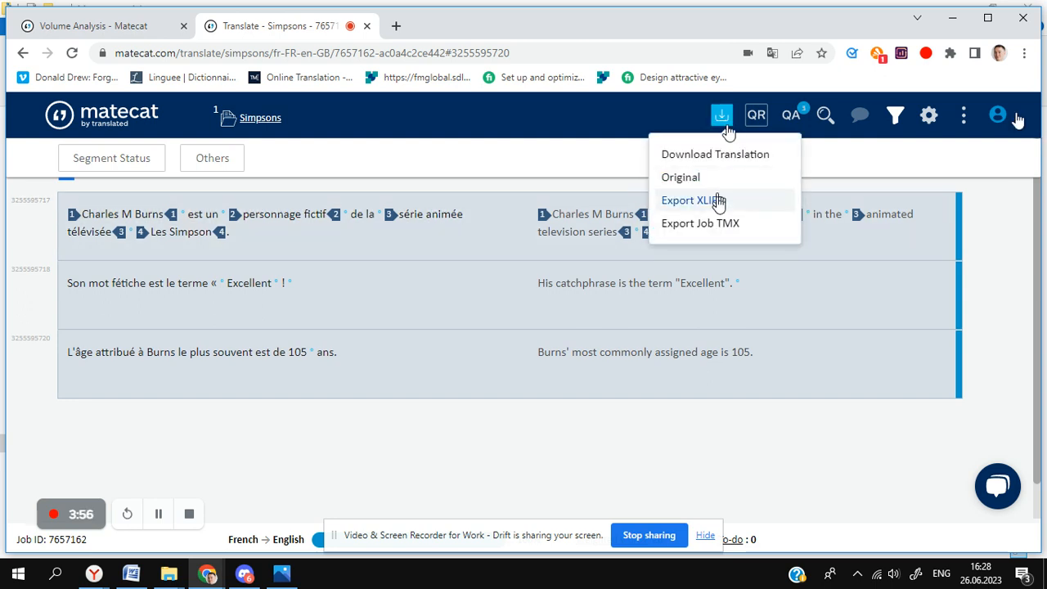
{"action": "mouse_move", "coordinate": [729, 225]}
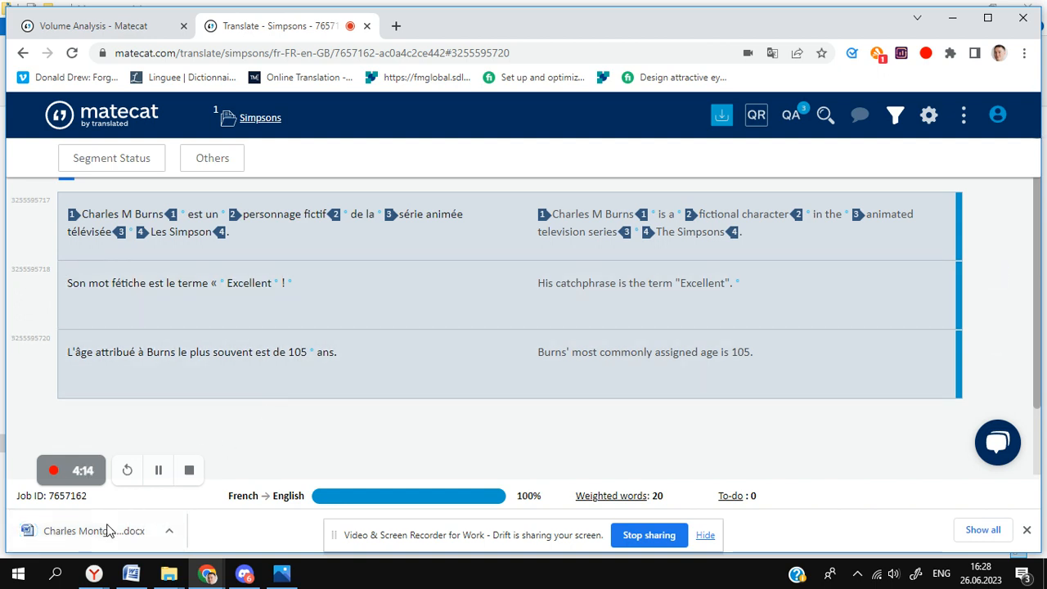
{"action": "left_click", "coordinate": [94, 530]}
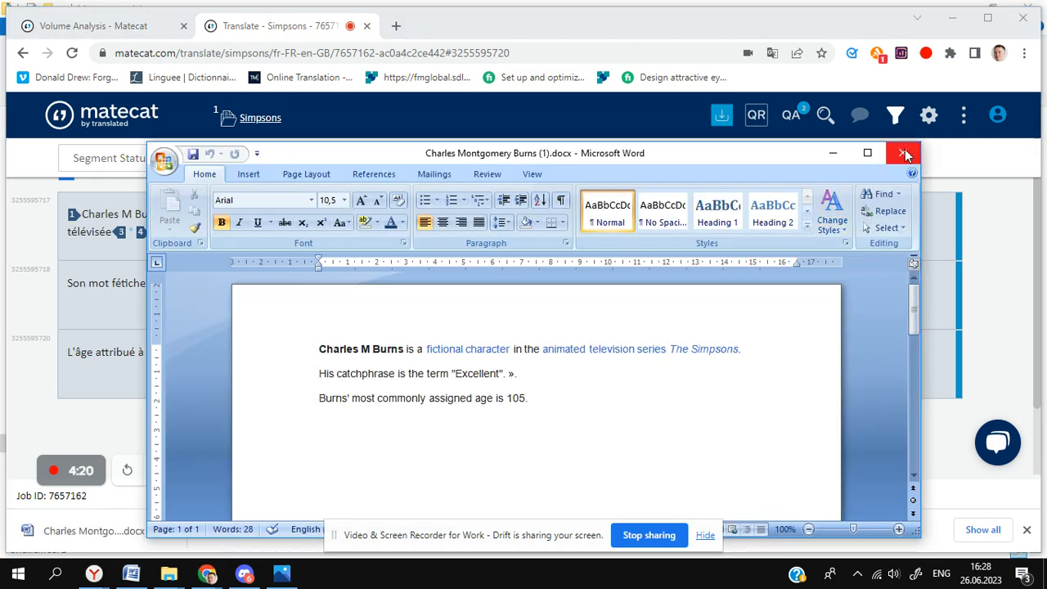
{"action": "left_click", "coordinate": [903, 153]}
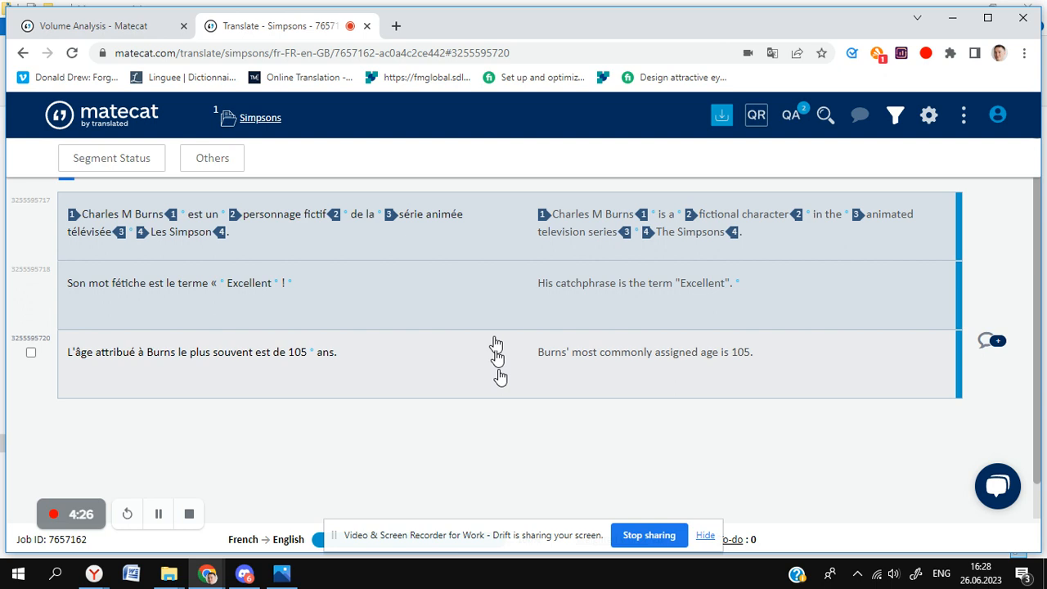
{"action": "mouse_move", "coordinate": [728, 382]}
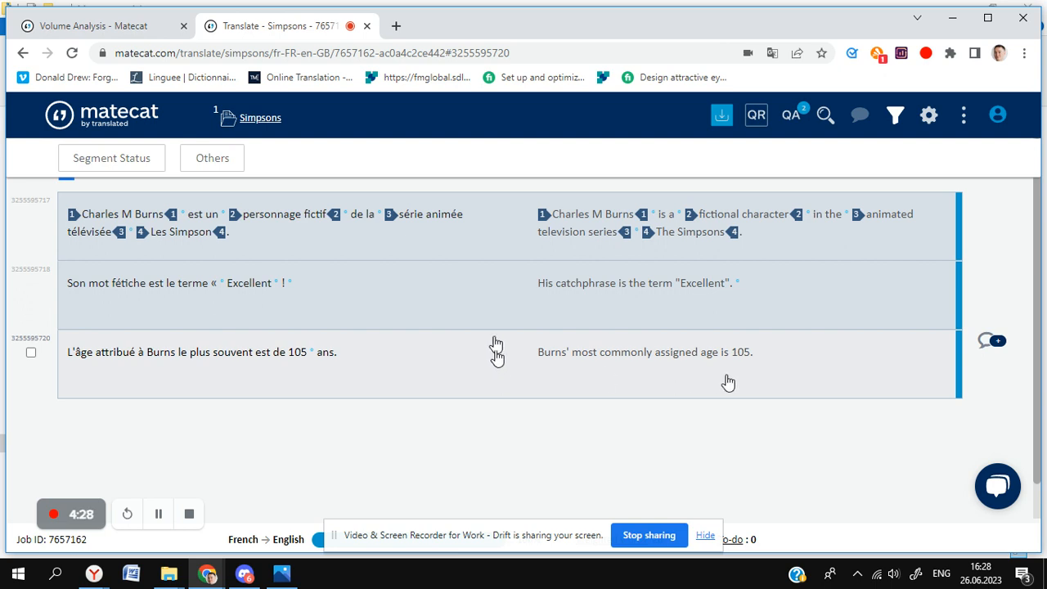
{"action": "mouse_move", "coordinate": [500, 377]}
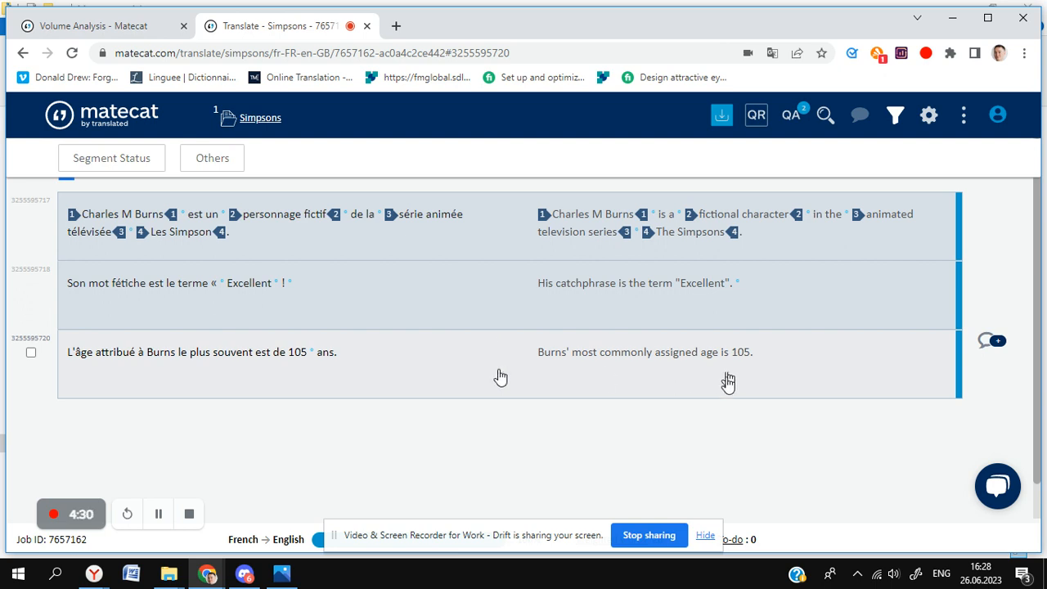